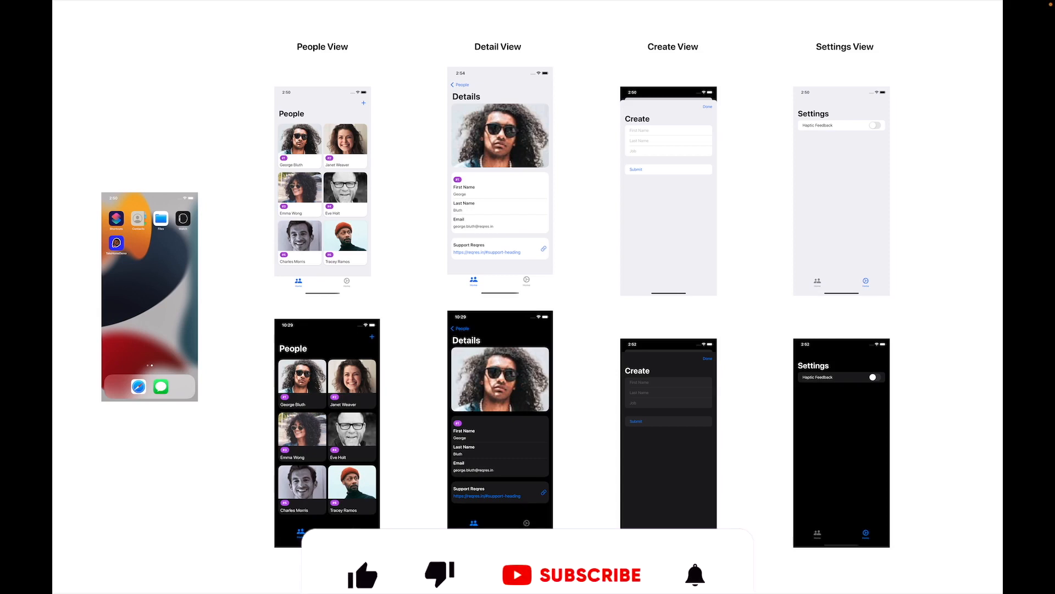
{"action": "left_click", "coordinate": [364, 501]}
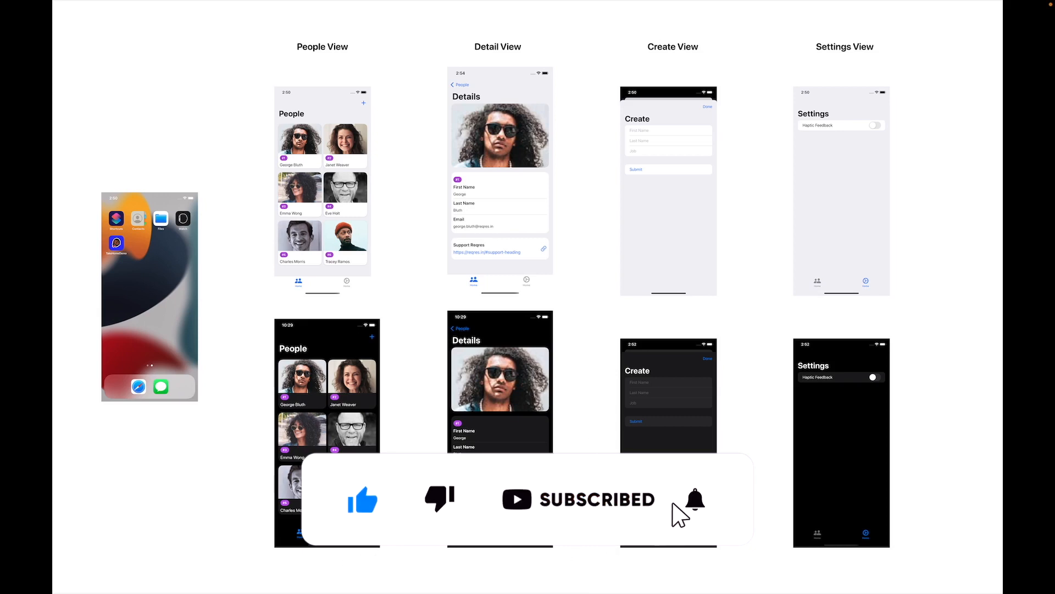
{"action": "left_click", "coordinate": [695, 499]}
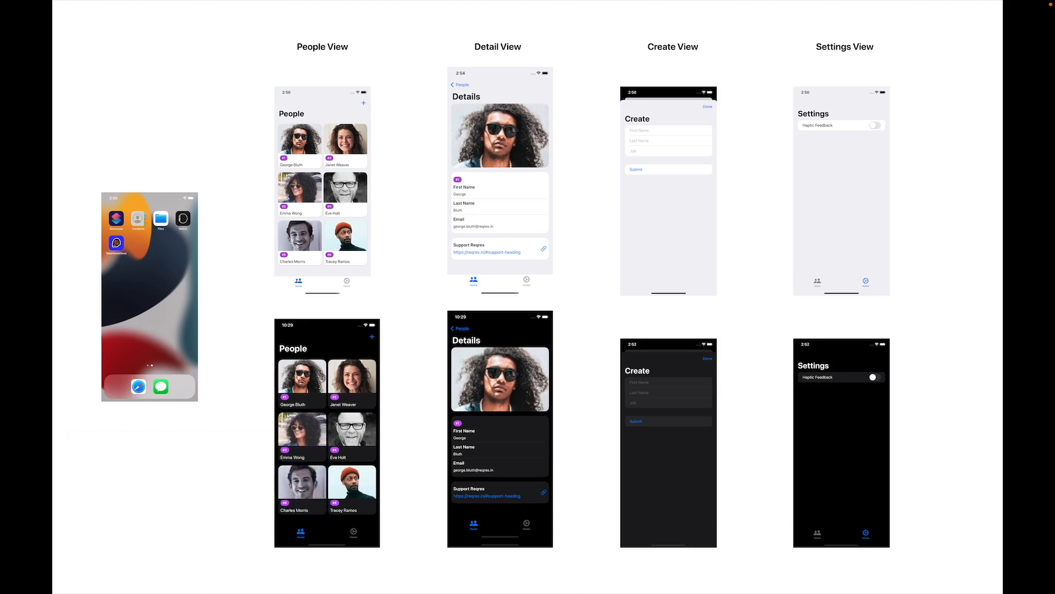
{"action": "mouse_move", "coordinate": [218, 270]}
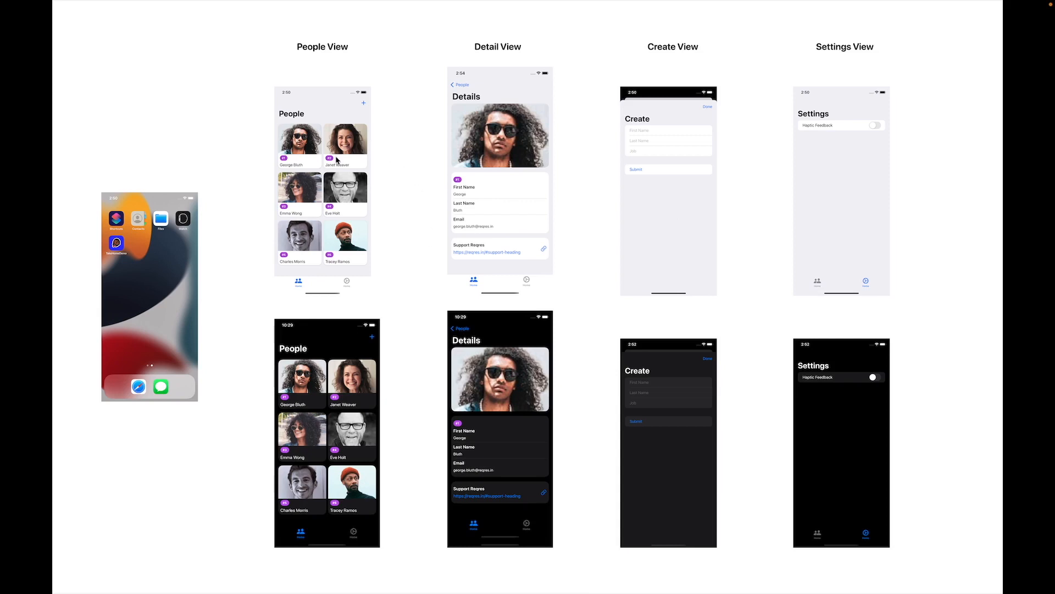
{"action": "mouse_move", "coordinate": [482, 133]}
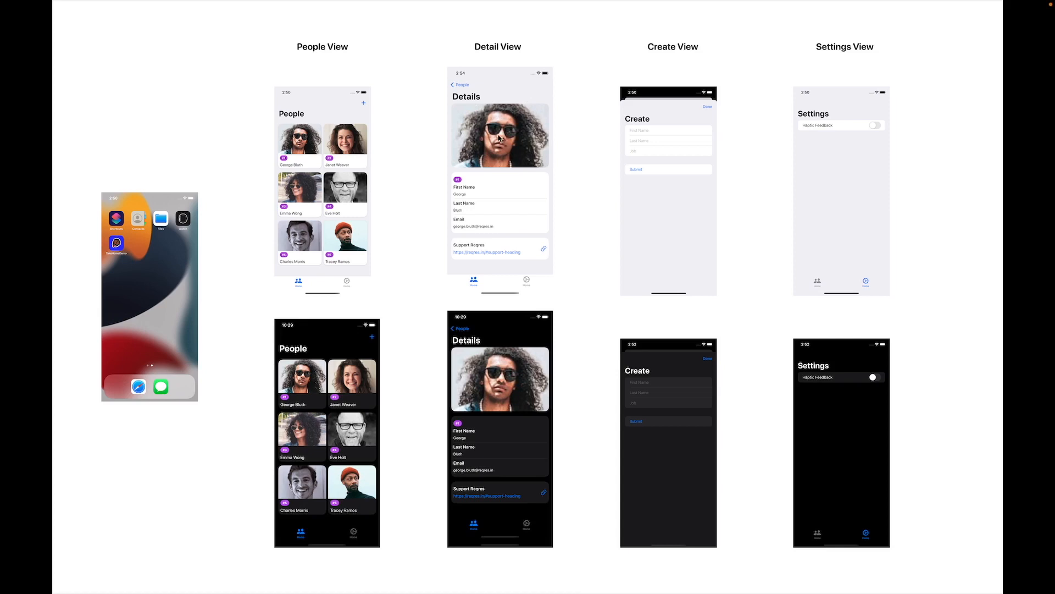
{"action": "mouse_move", "coordinate": [660, 133]}
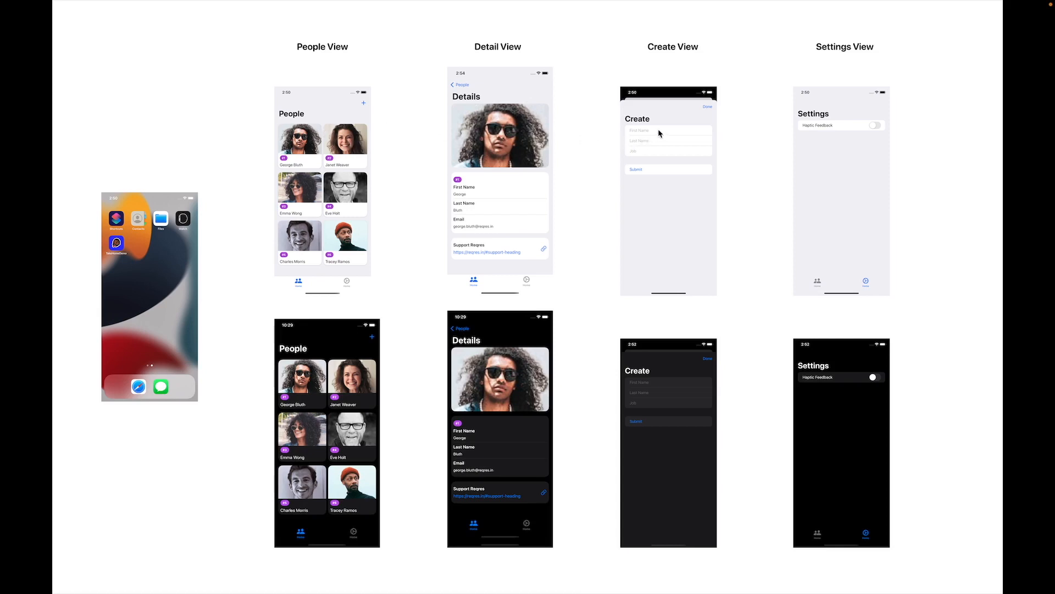
{"action": "mouse_move", "coordinate": [348, 107]}
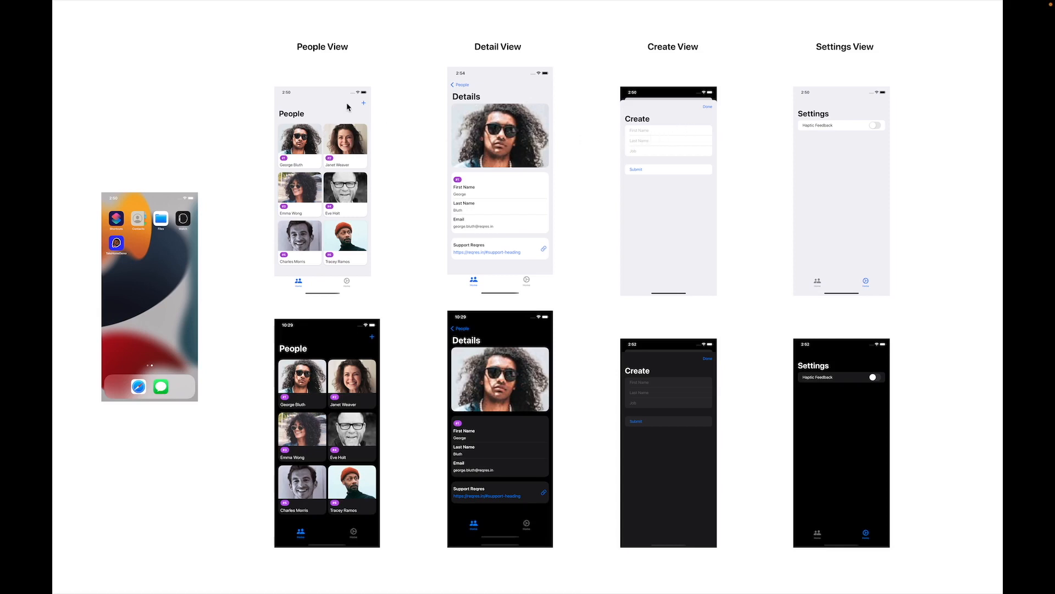
{"action": "mouse_move", "coordinate": [359, 109]}
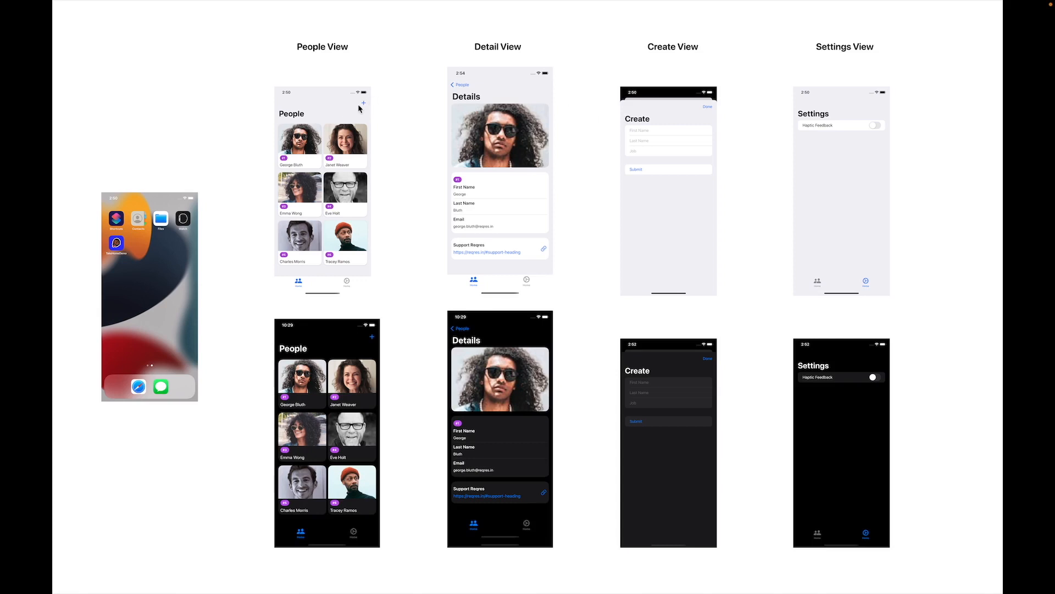
{"action": "mouse_move", "coordinate": [761, 161]}
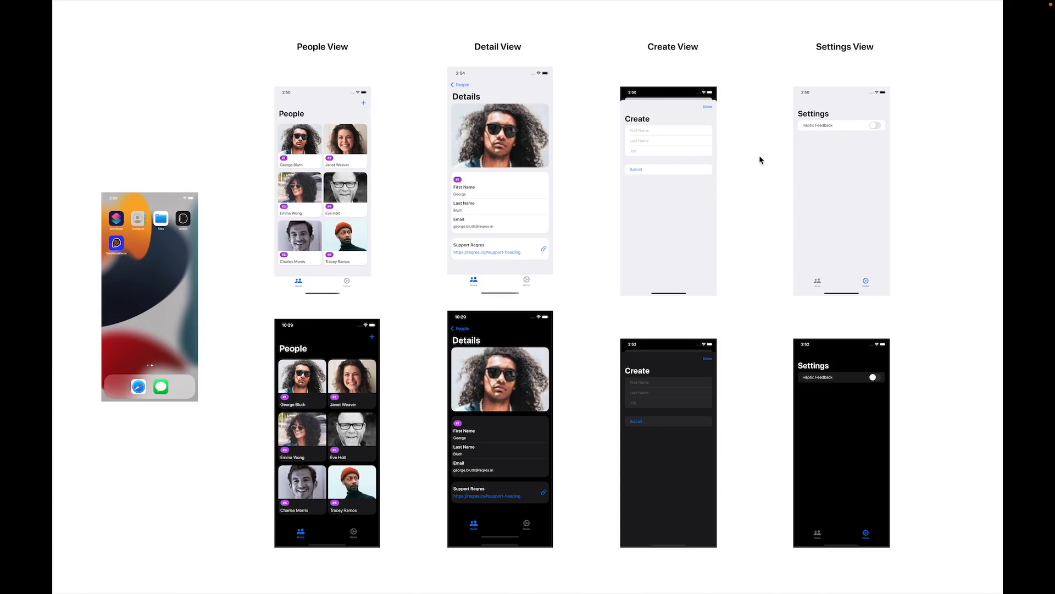
{"action": "mouse_move", "coordinate": [838, 288]}
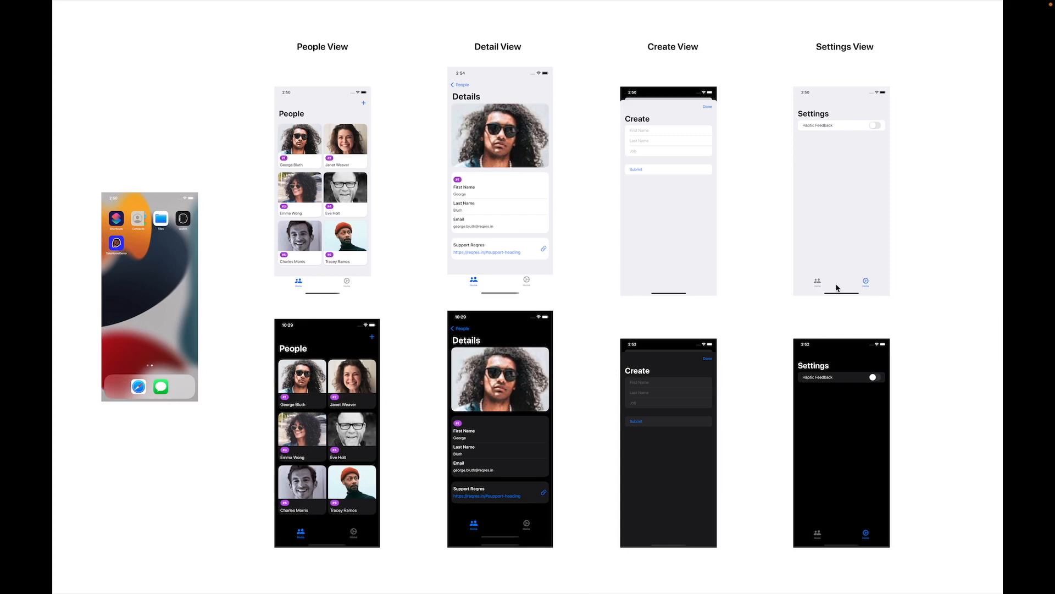
{"action": "mouse_move", "coordinate": [834, 286]}
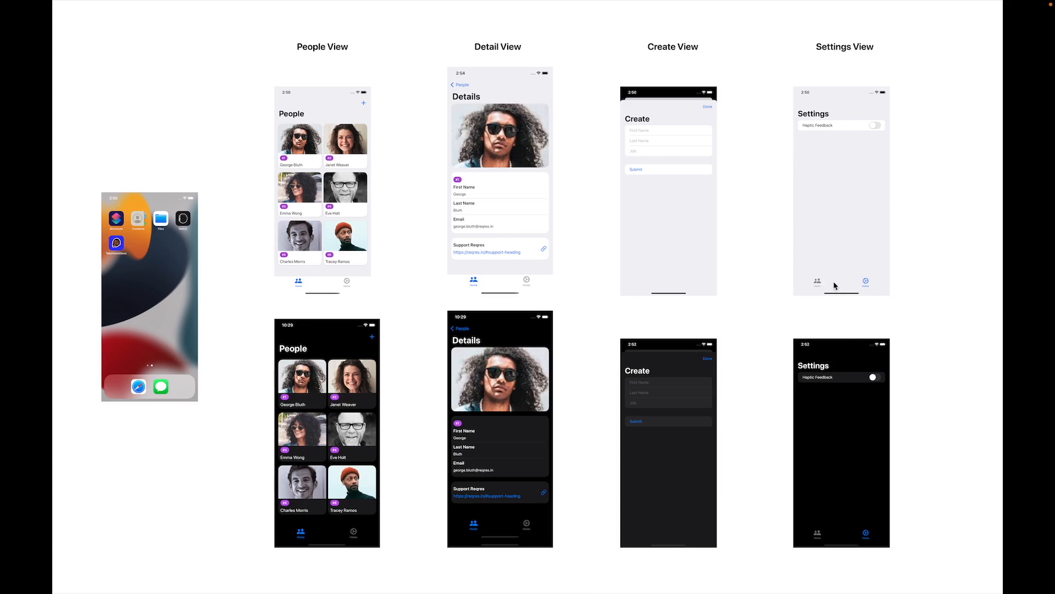
{"action": "mouse_move", "coordinate": [829, 281]}
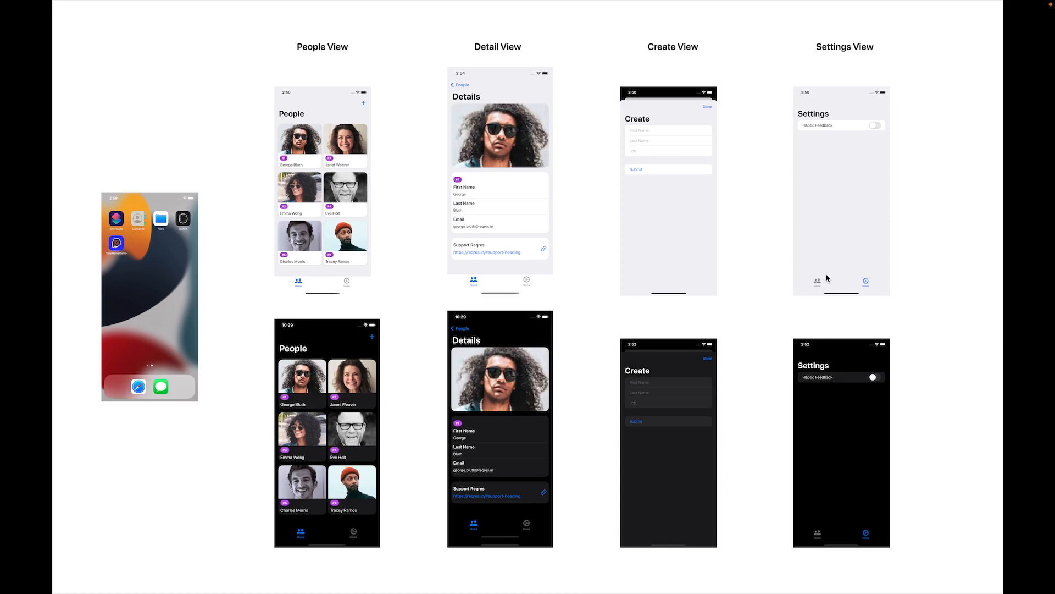
{"action": "mouse_move", "coordinate": [828, 278]}
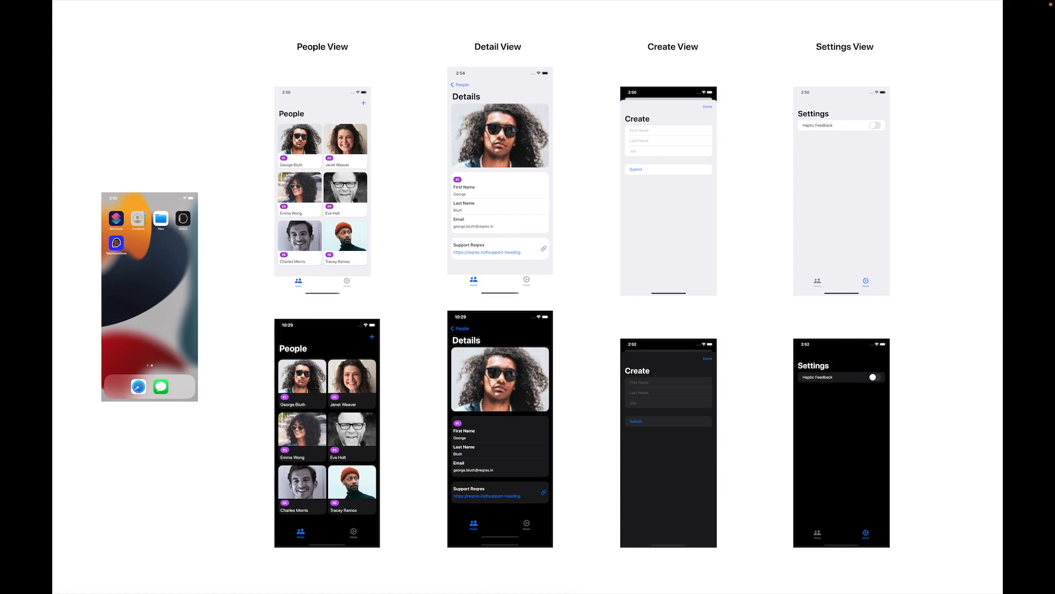
{"action": "mouse_move", "coordinate": [783, 290]}
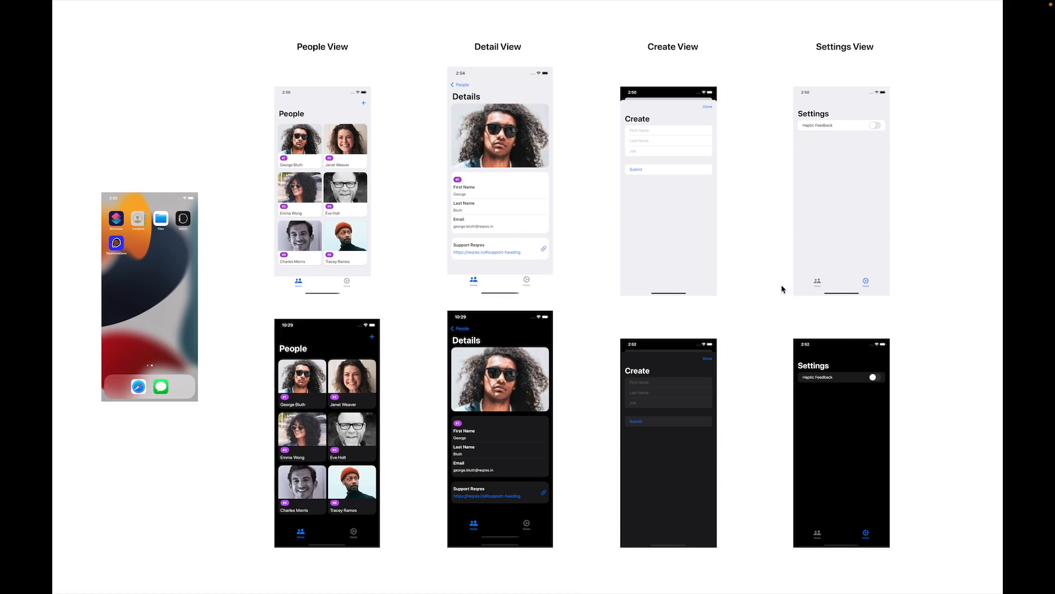
{"action": "mouse_move", "coordinate": [312, 307]}
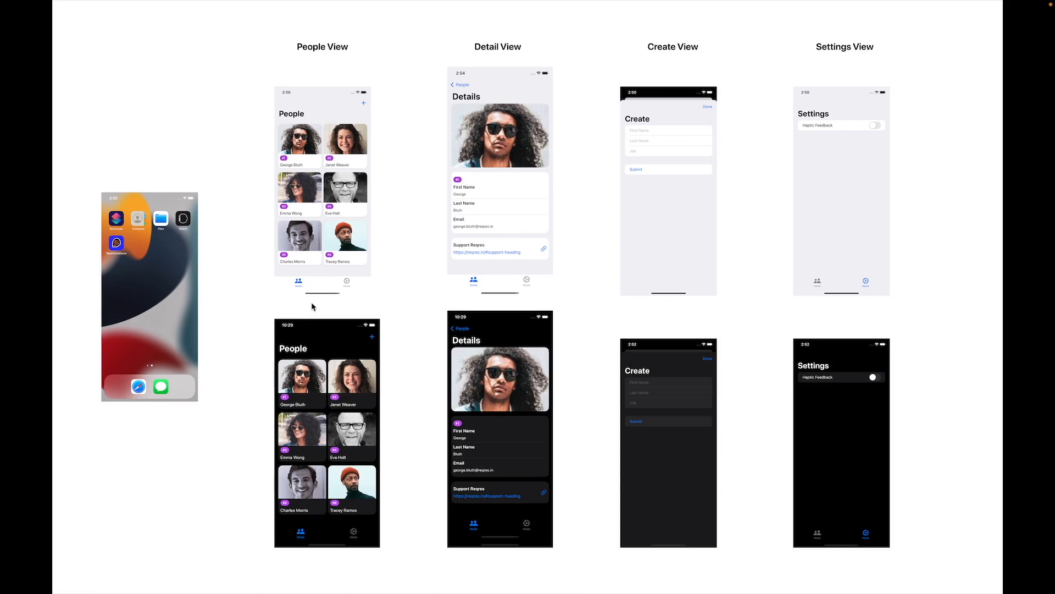
{"action": "mouse_move", "coordinate": [363, 289]}
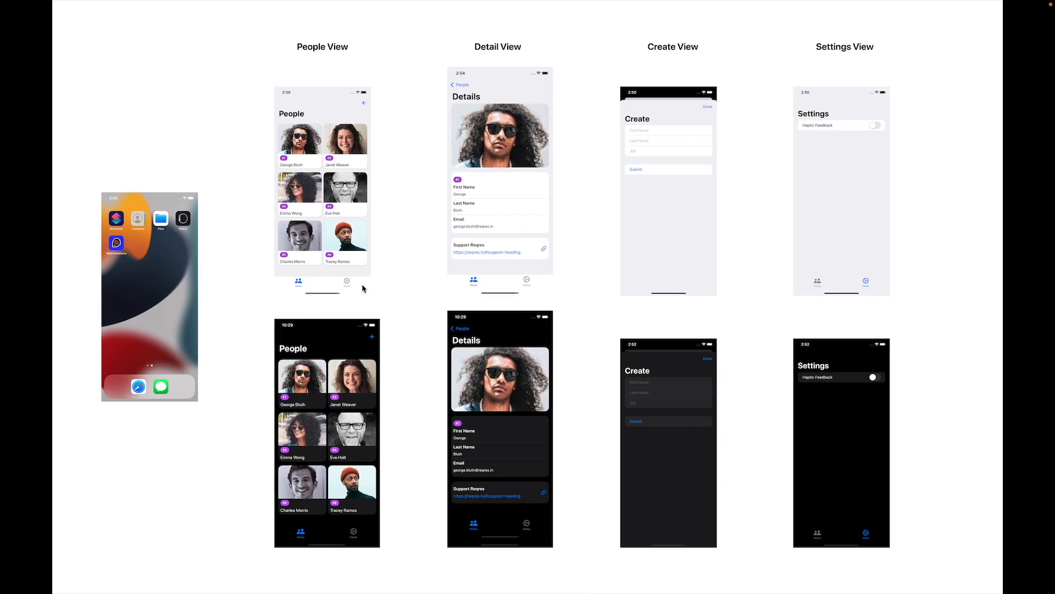
{"action": "mouse_move", "coordinate": [365, 293]}
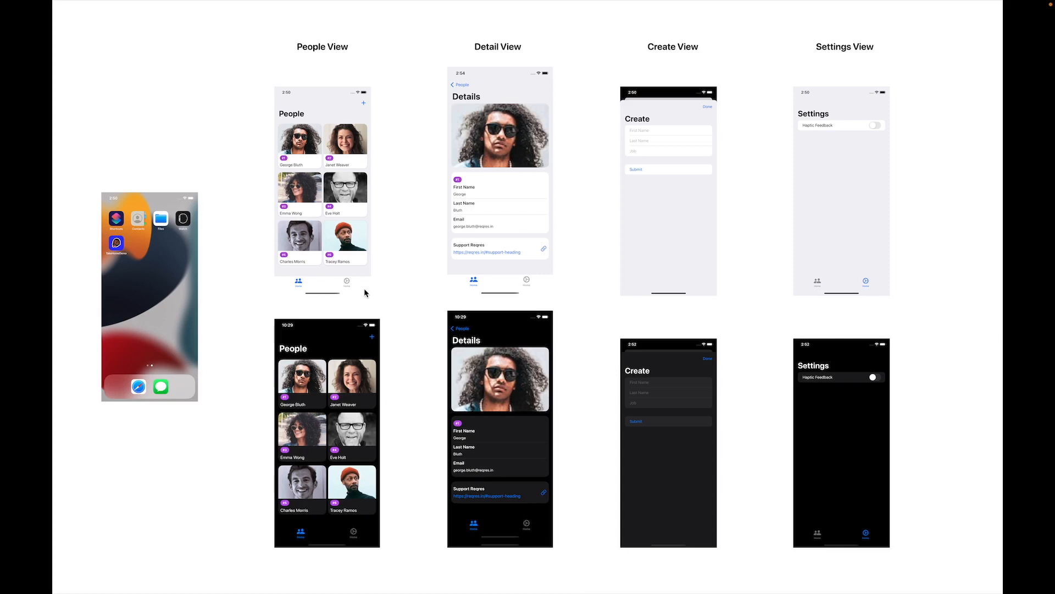
{"action": "mouse_move", "coordinate": [362, 106]}
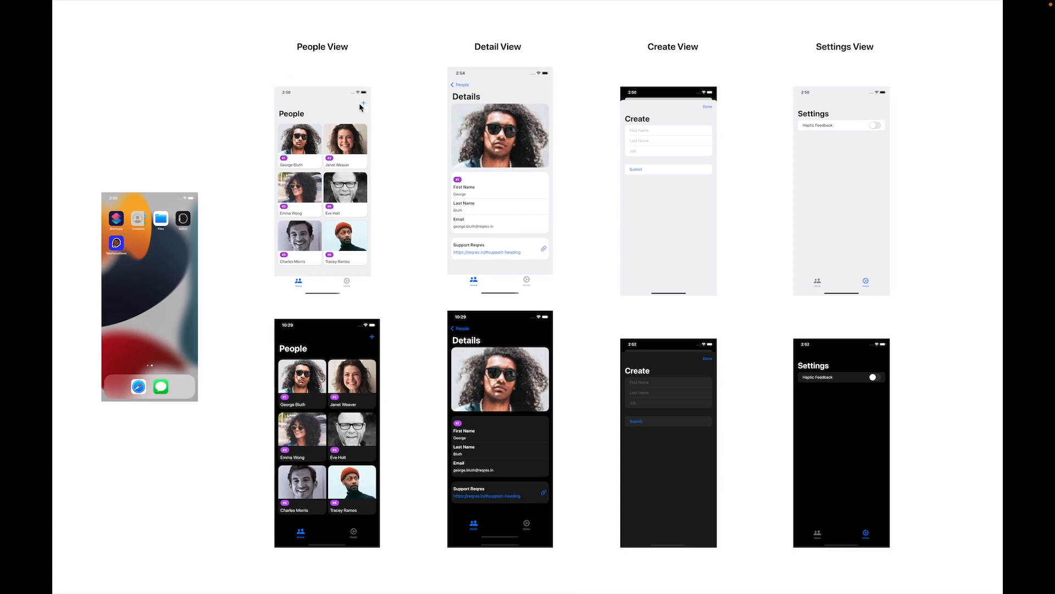
{"action": "mouse_move", "coordinate": [335, 96]}
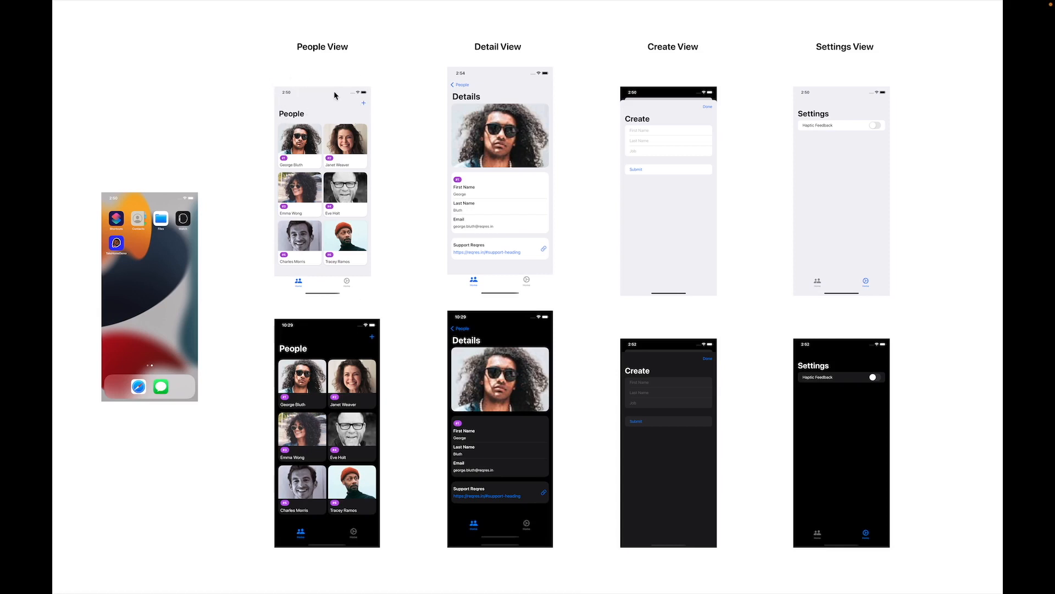
{"action": "mouse_move", "coordinate": [371, 97]}
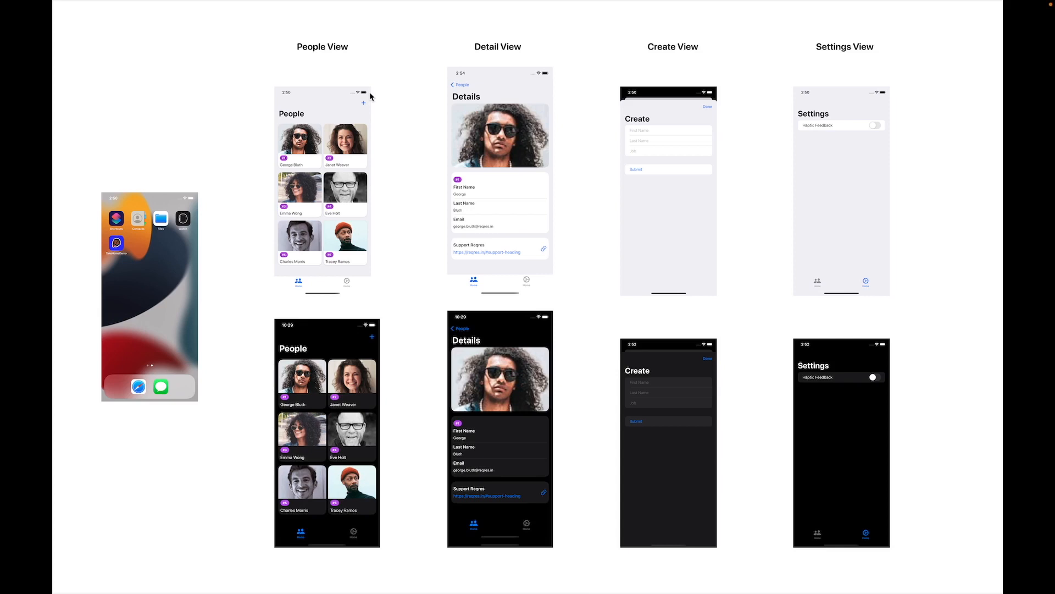
{"action": "mouse_move", "coordinate": [339, 141]}
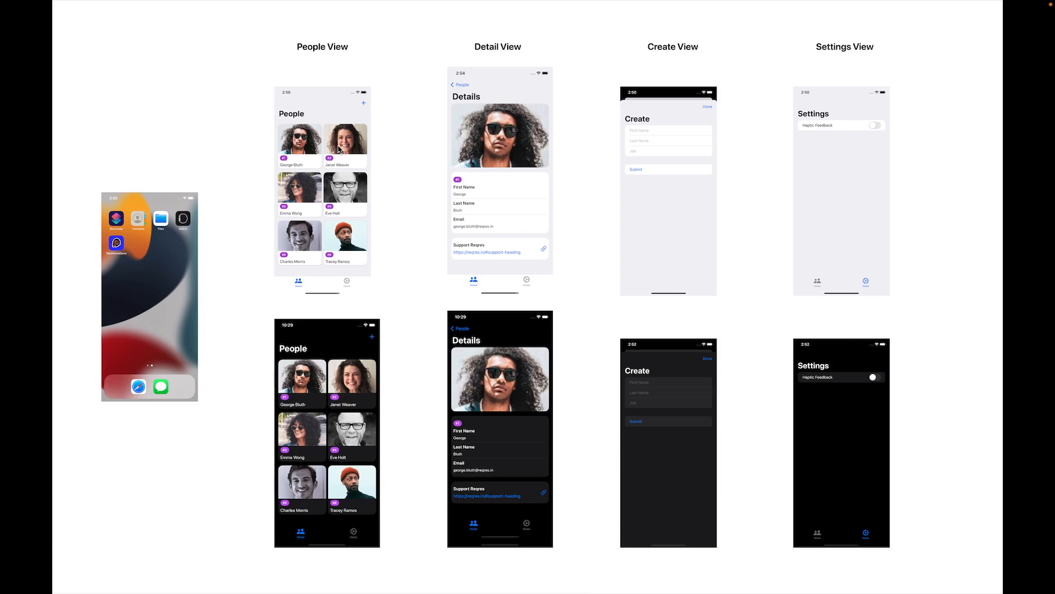
{"action": "mouse_move", "coordinate": [340, 149]}
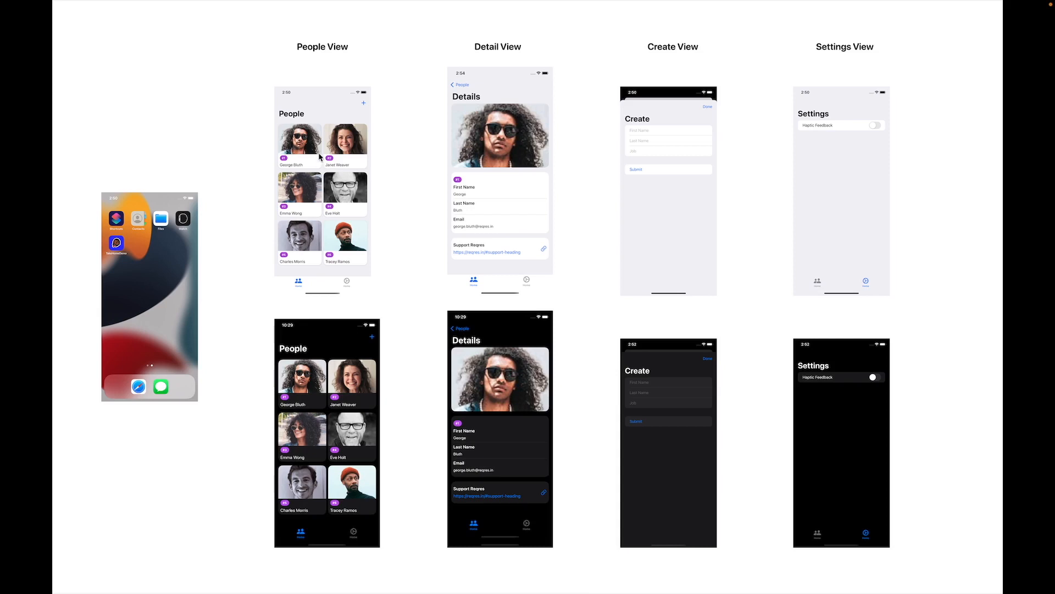
{"action": "mouse_move", "coordinate": [925, 296]}
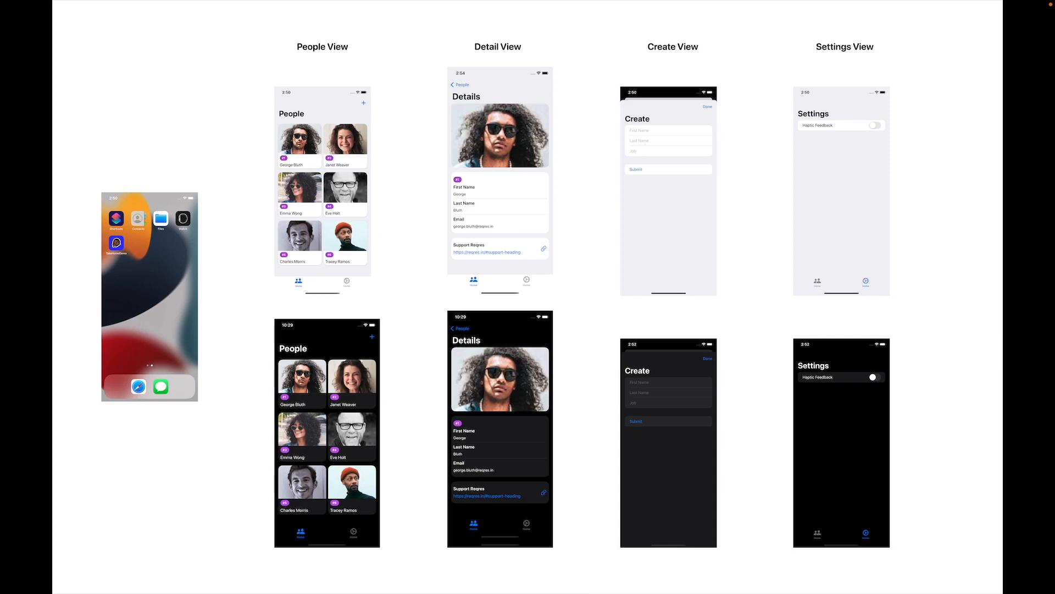
{"action": "mouse_move", "coordinate": [823, 280]}
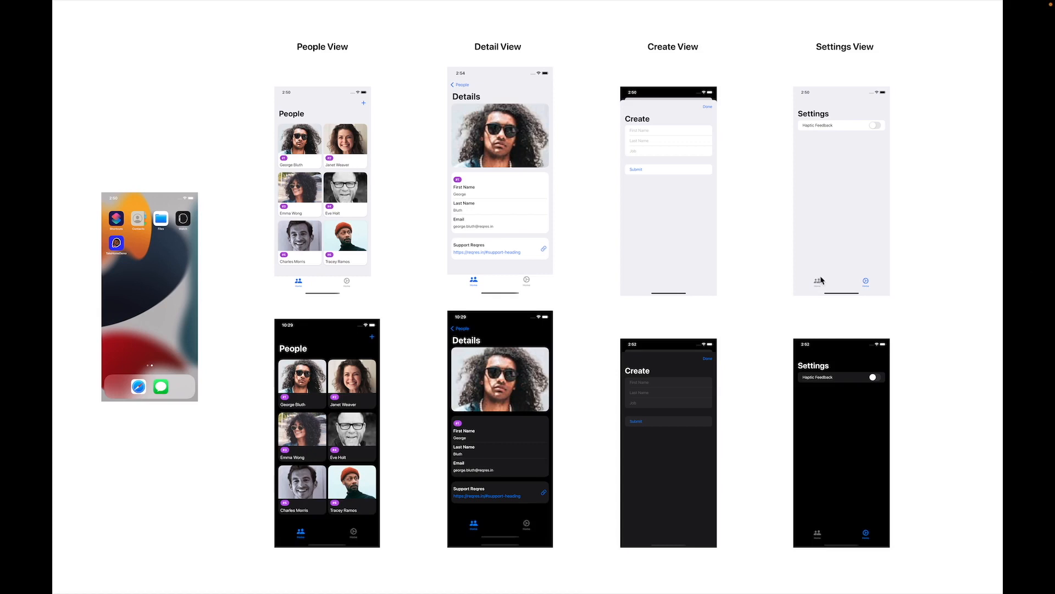
{"action": "mouse_move", "coordinate": [452, 133]}
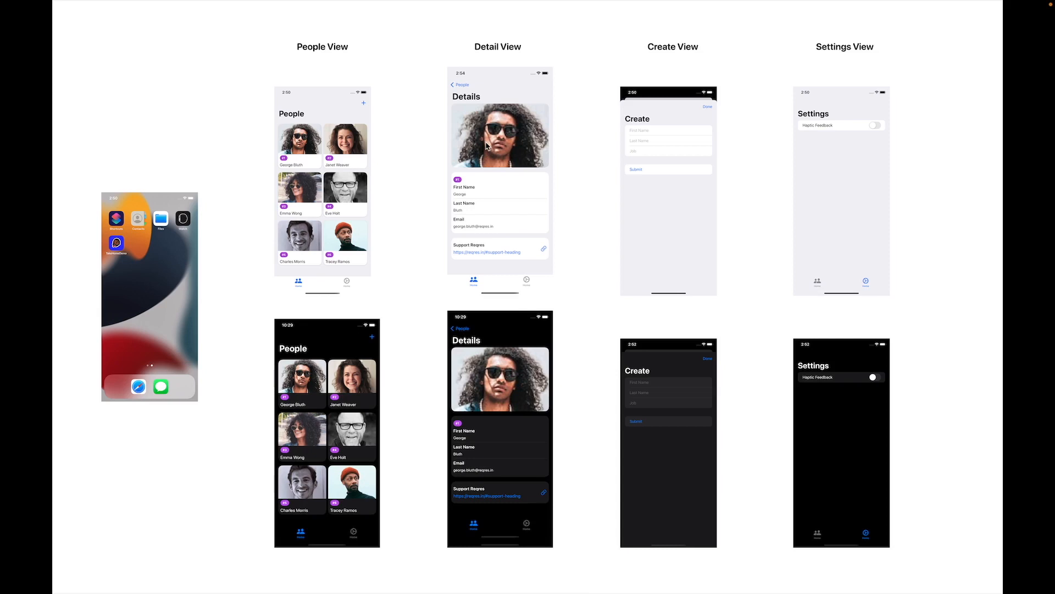
{"action": "mouse_move", "coordinate": [484, 176]}
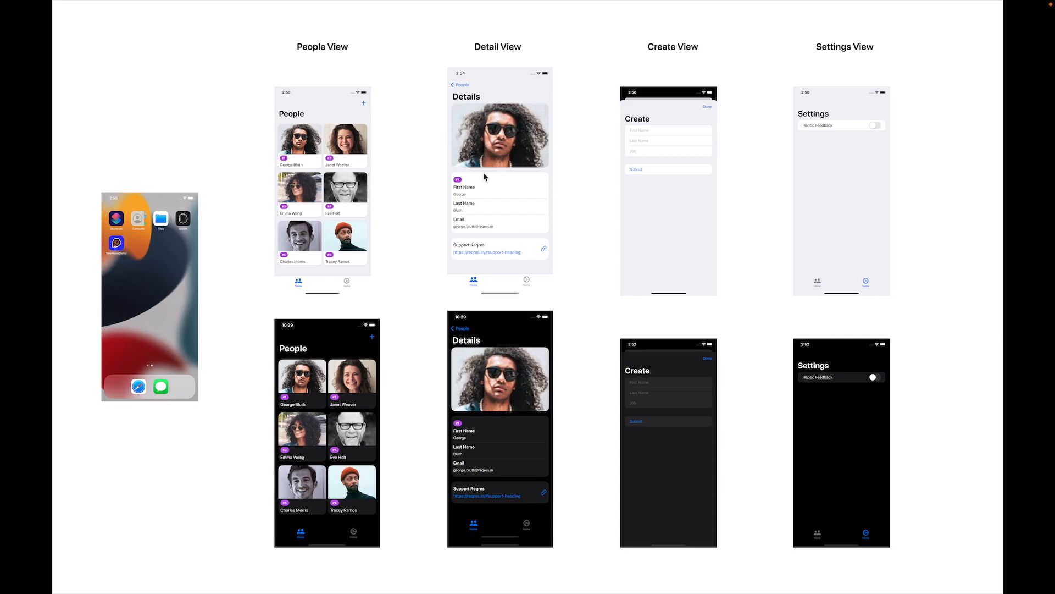
{"action": "mouse_move", "coordinate": [485, 241]}
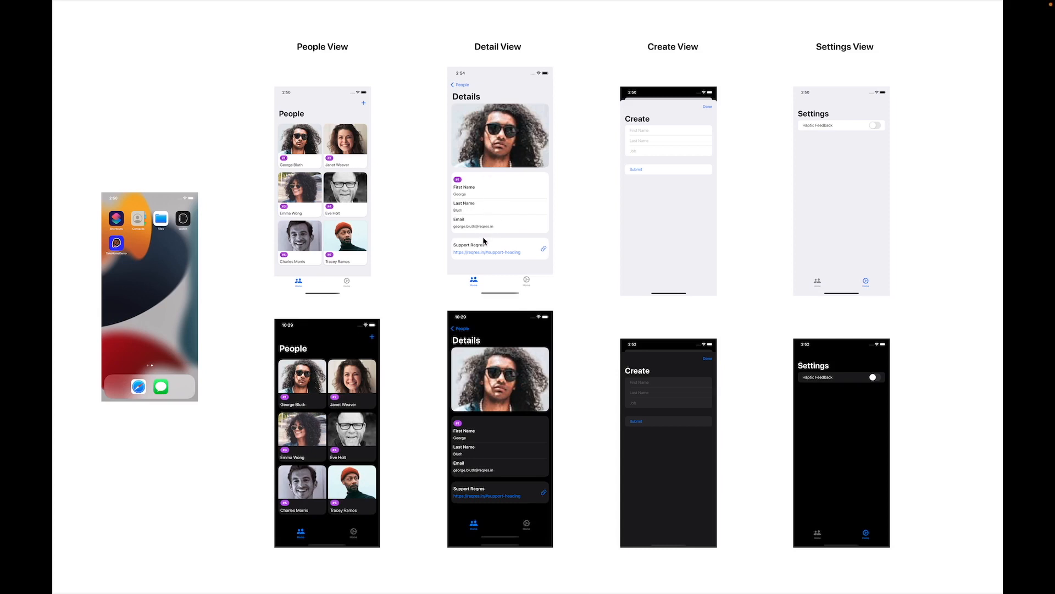
{"action": "mouse_move", "coordinate": [495, 167]}
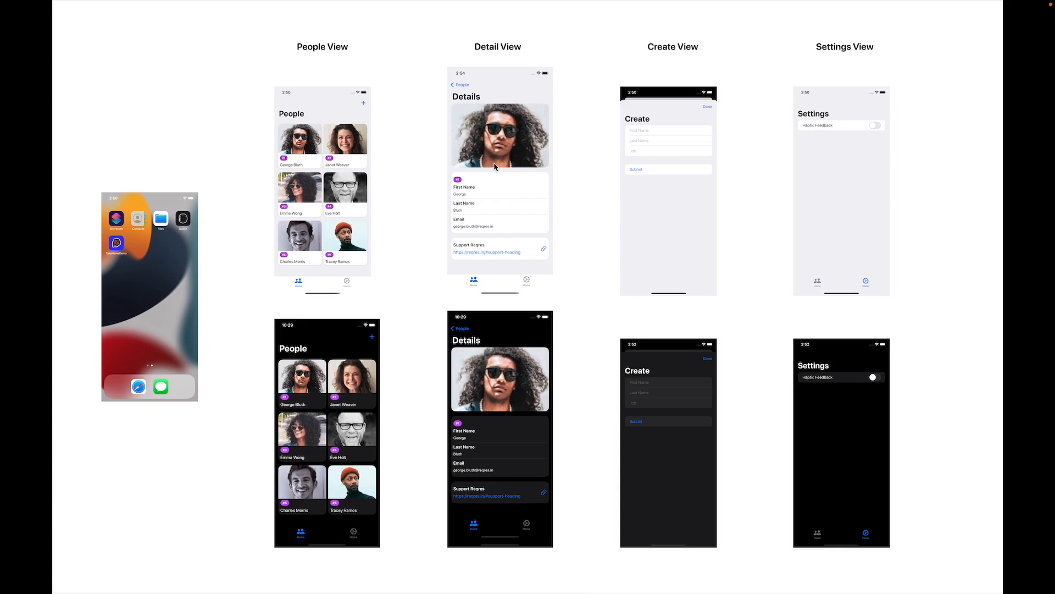
{"action": "mouse_move", "coordinate": [502, 155]}
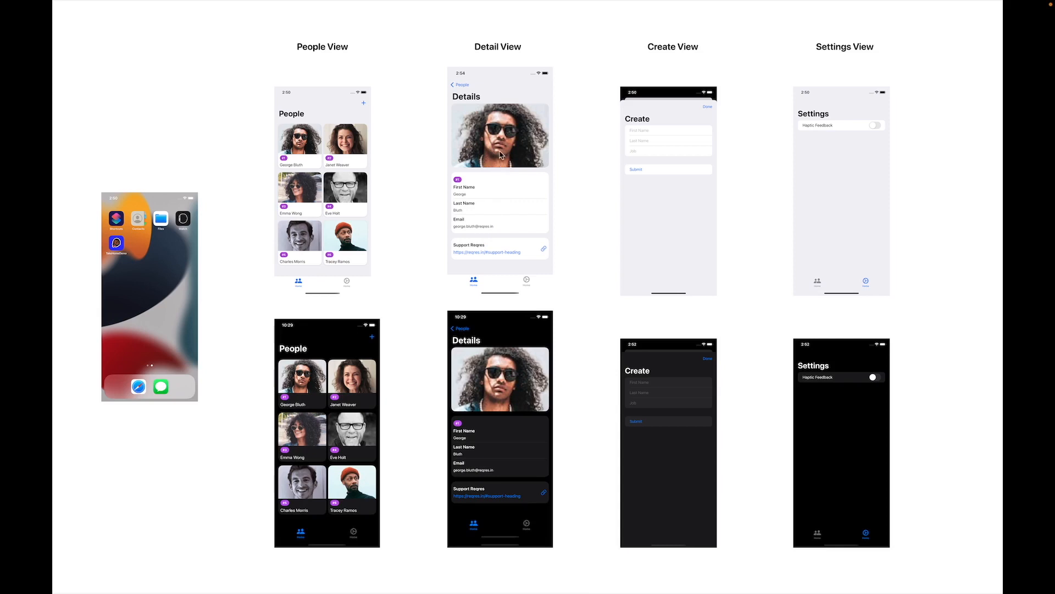
{"action": "mouse_move", "coordinate": [499, 239]}
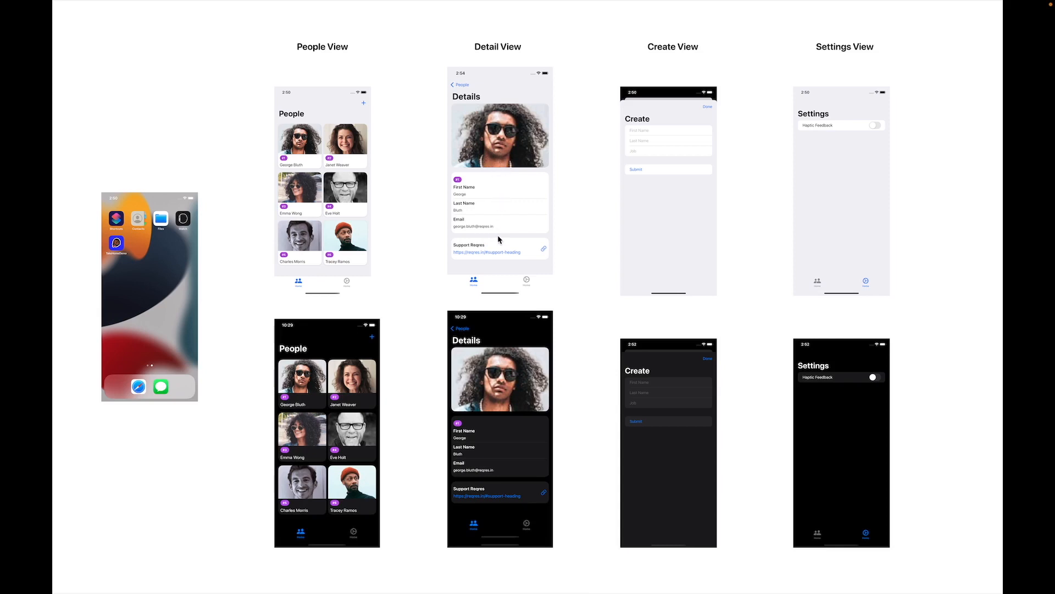
{"action": "mouse_move", "coordinate": [535, 164]}
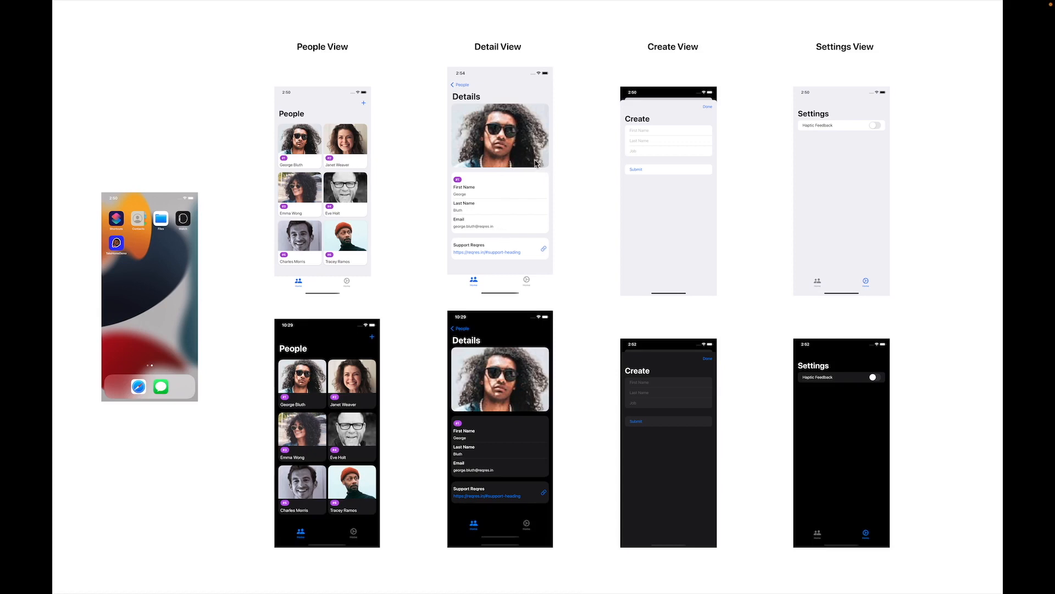
{"action": "mouse_move", "coordinate": [507, 250]}
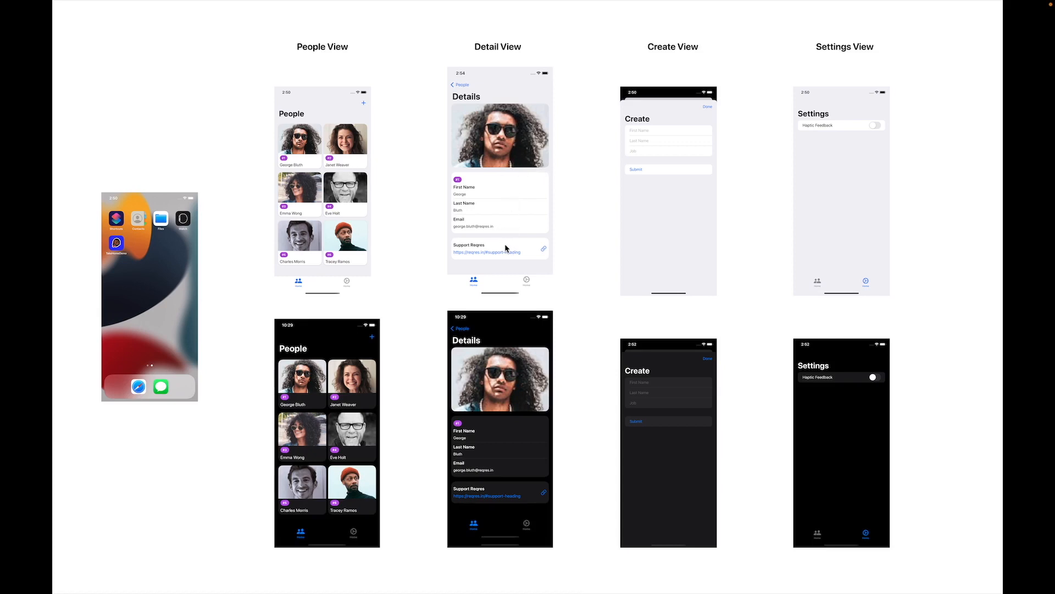
{"action": "mouse_move", "coordinate": [517, 248]}
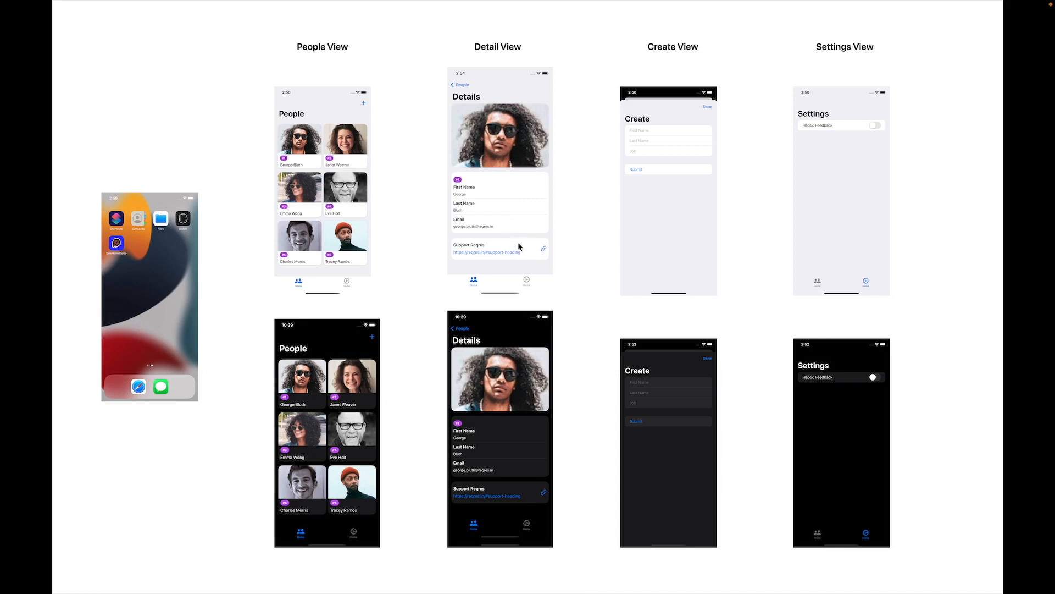
{"action": "mouse_move", "coordinate": [527, 250]}
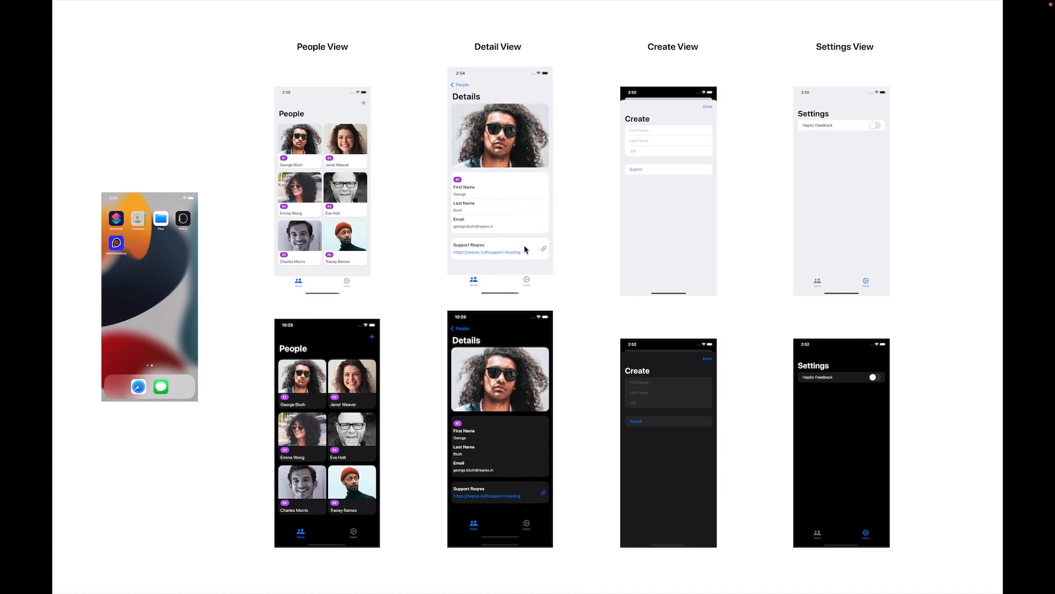
{"action": "mouse_move", "coordinate": [617, 248]}
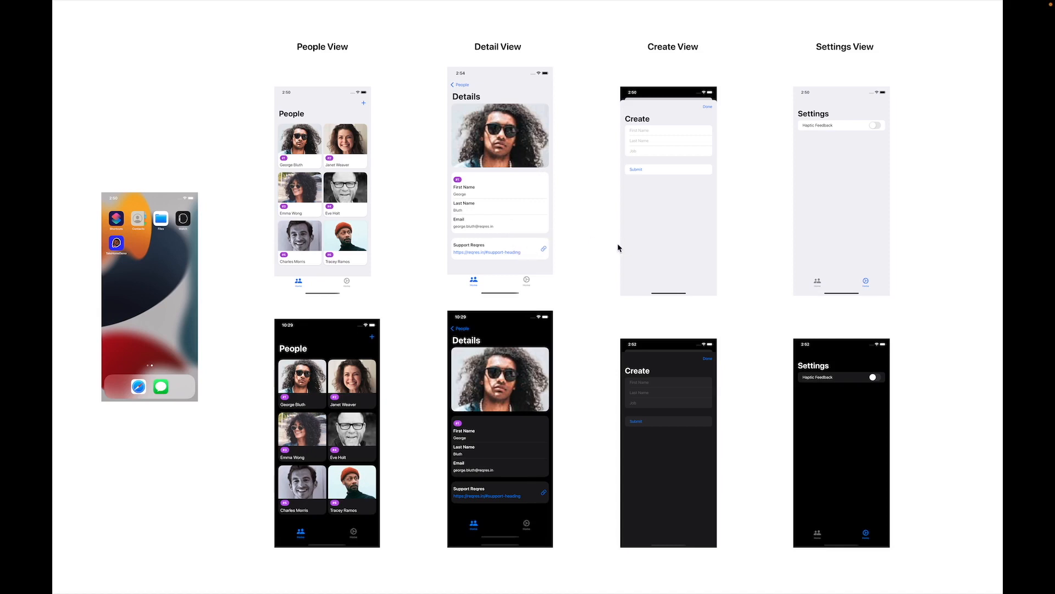
{"action": "mouse_move", "coordinate": [673, 146]}
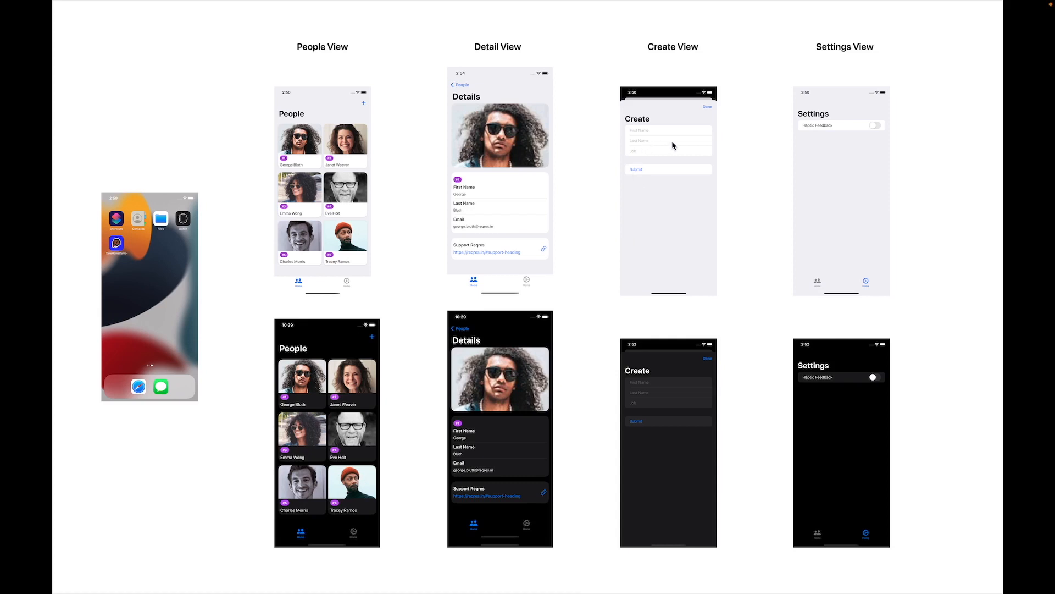
{"action": "mouse_move", "coordinate": [695, 173]}
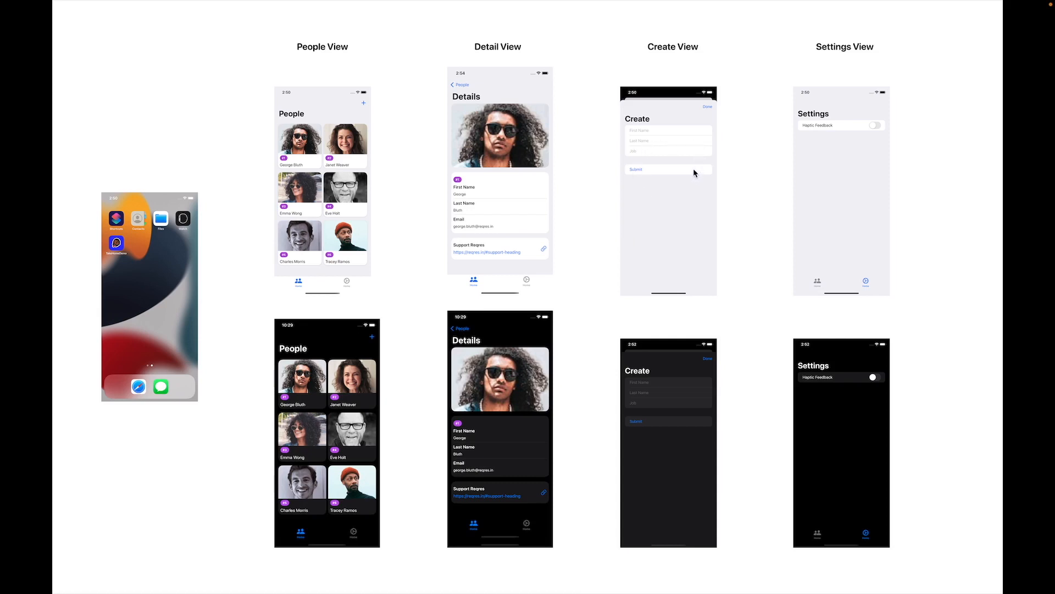
{"action": "mouse_move", "coordinate": [869, 131]}
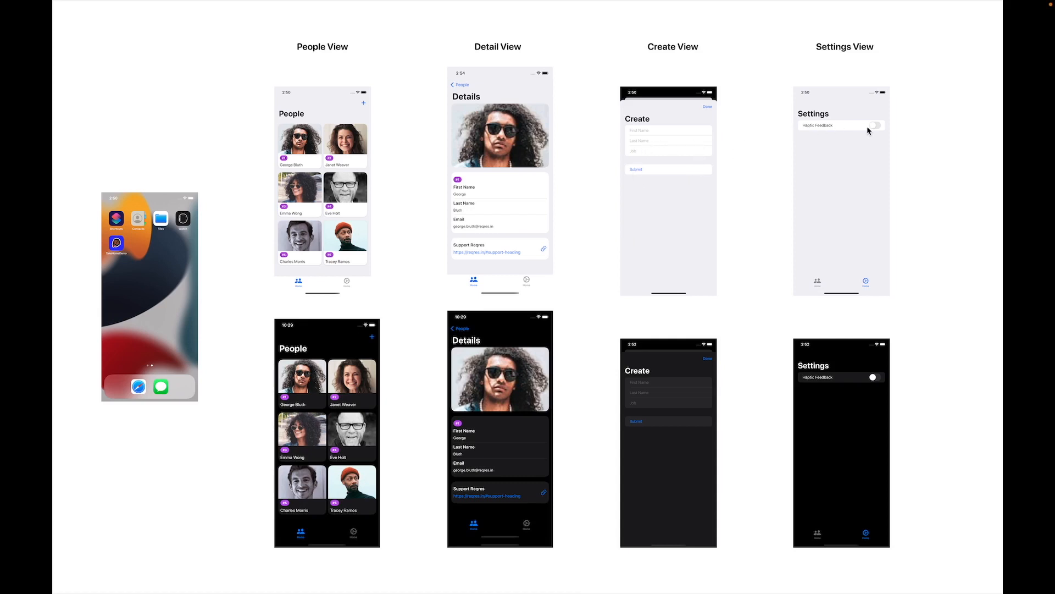
{"action": "mouse_move", "coordinate": [872, 132]}
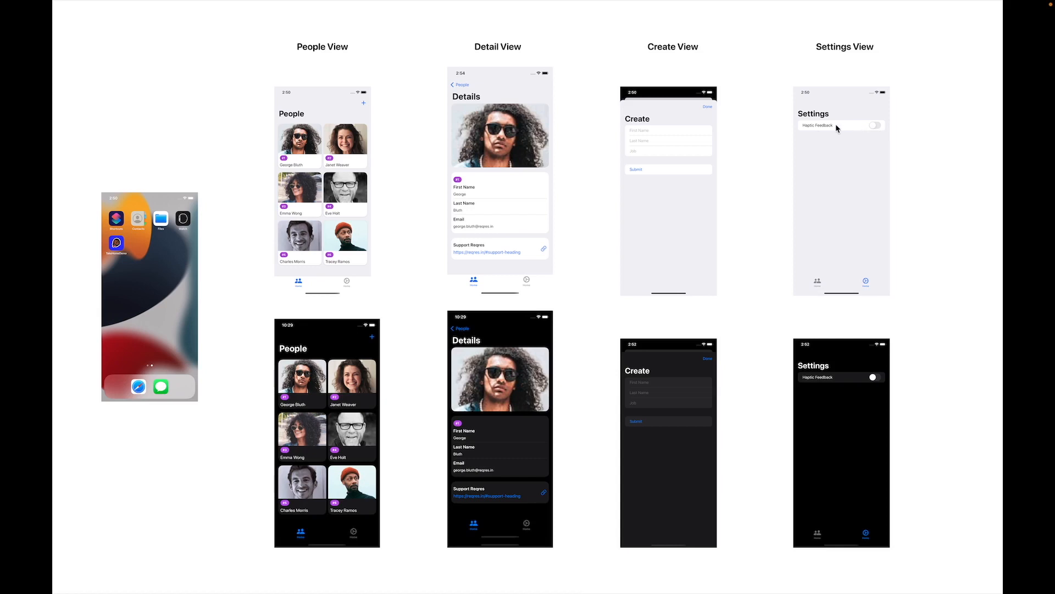
{"action": "mouse_move", "coordinate": [336, 348]}
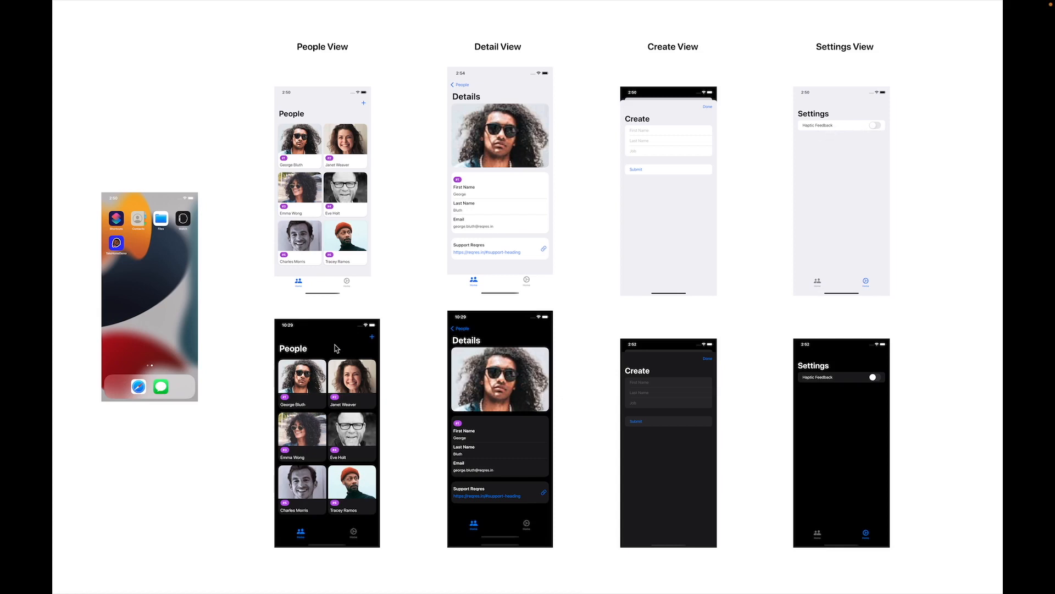
{"action": "mouse_move", "coordinate": [367, 140]}
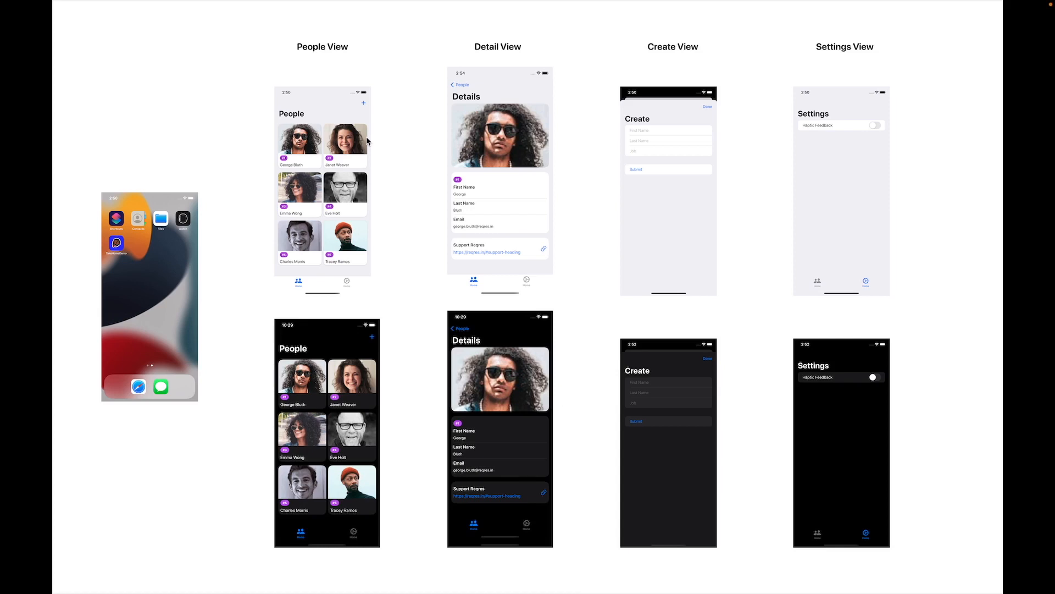
{"action": "mouse_move", "coordinate": [367, 142]}
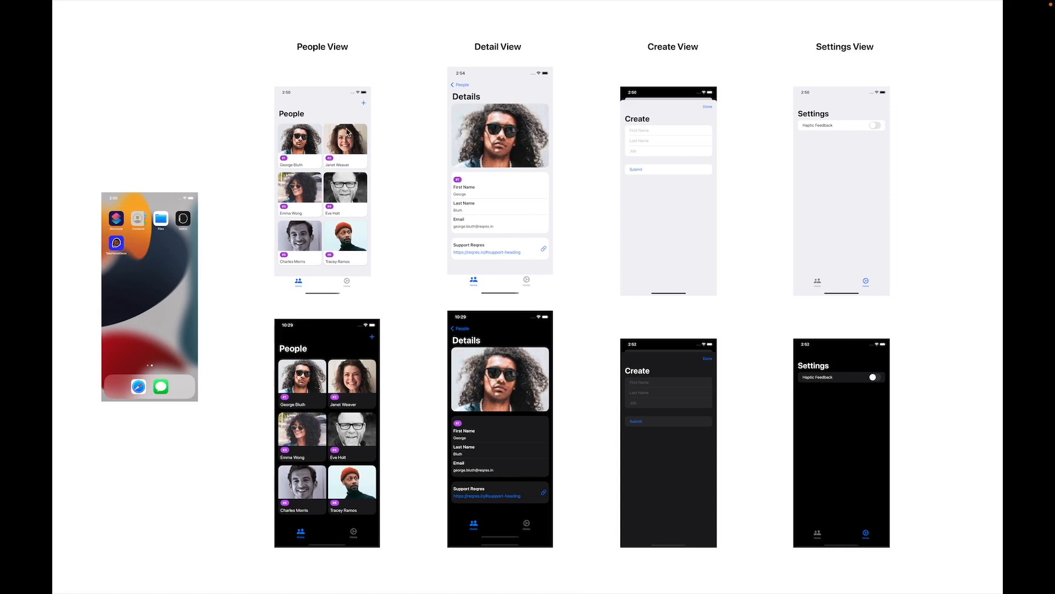
{"action": "mouse_move", "coordinate": [362, 157]}
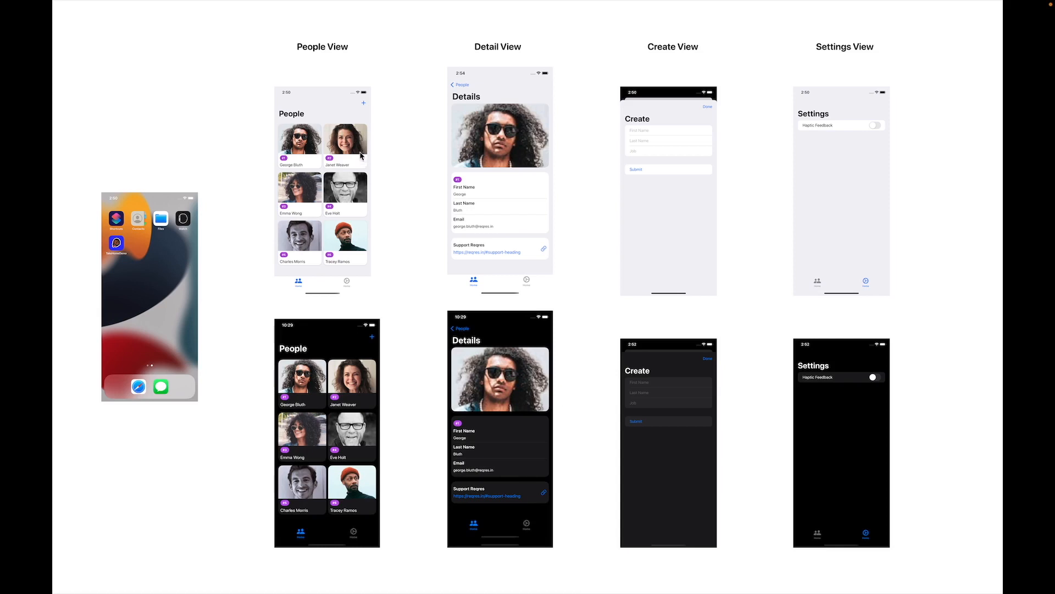
{"action": "mouse_move", "coordinate": [376, 158]}
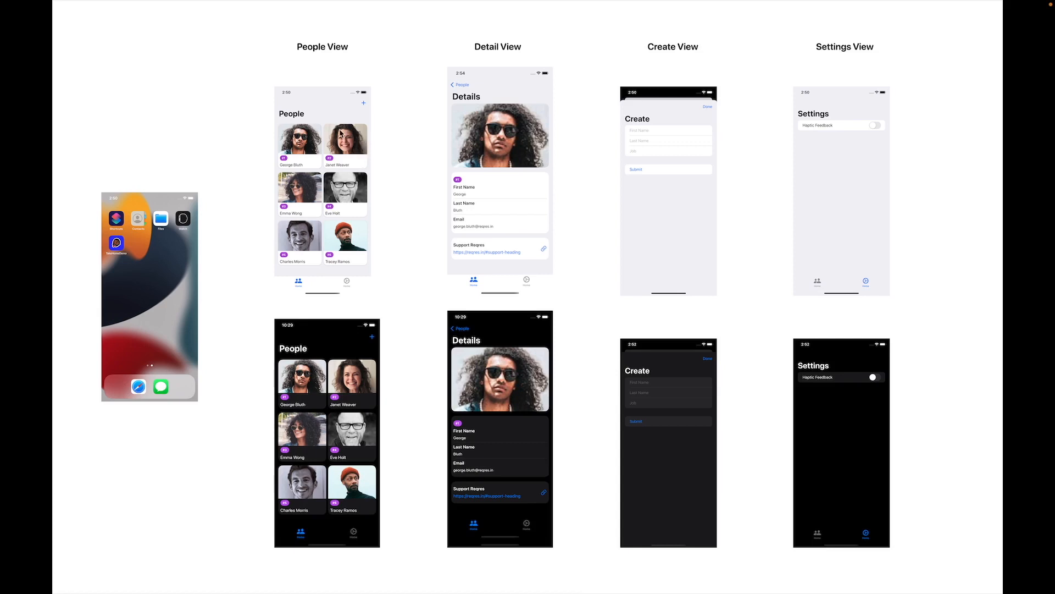
{"action": "mouse_move", "coordinate": [342, 154]}
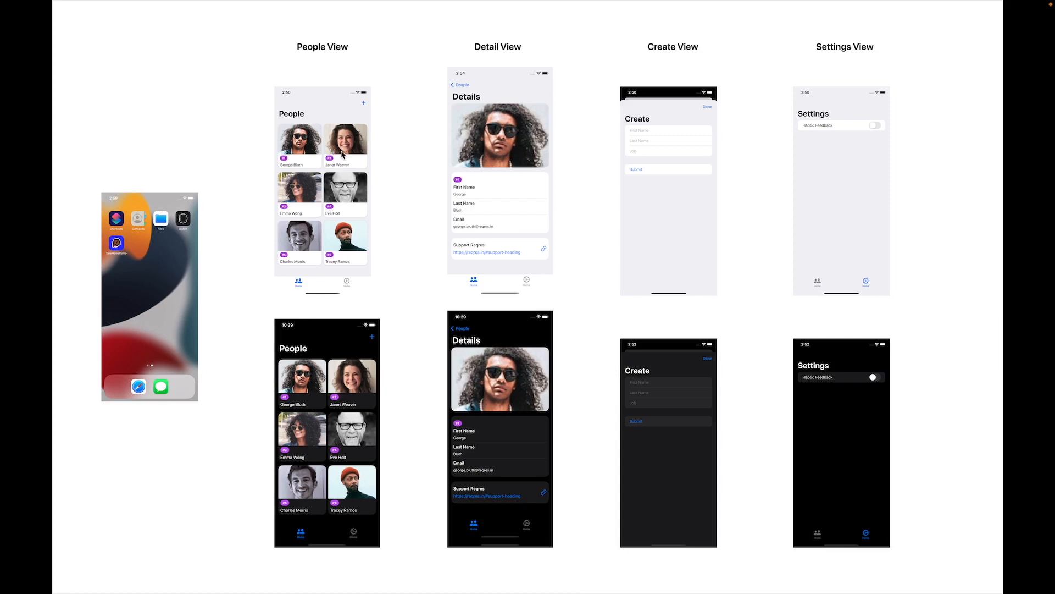
{"action": "mouse_move", "coordinate": [349, 155]}
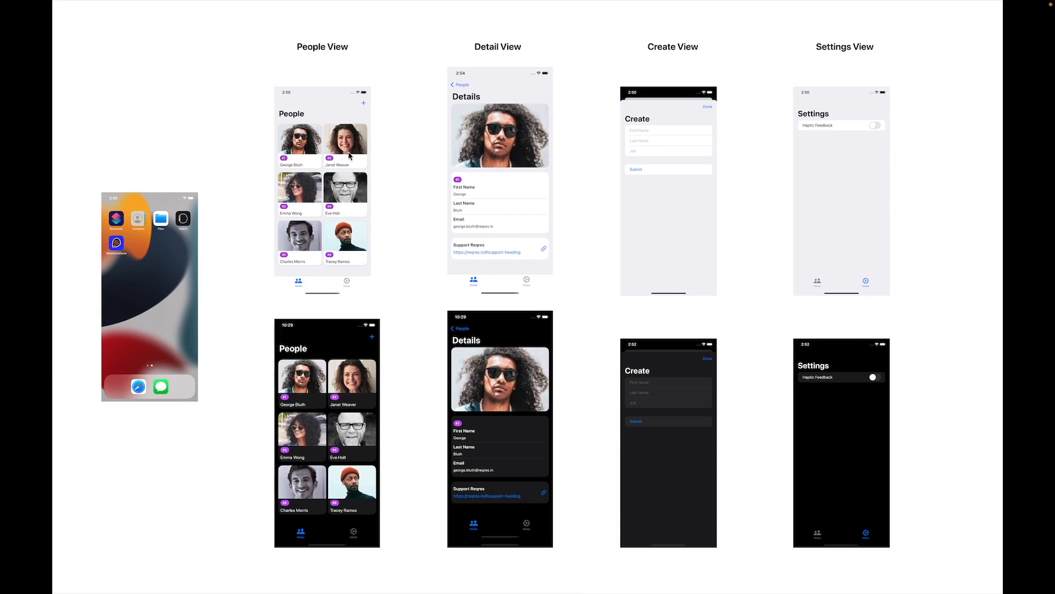
{"action": "mouse_move", "coordinate": [364, 167]}
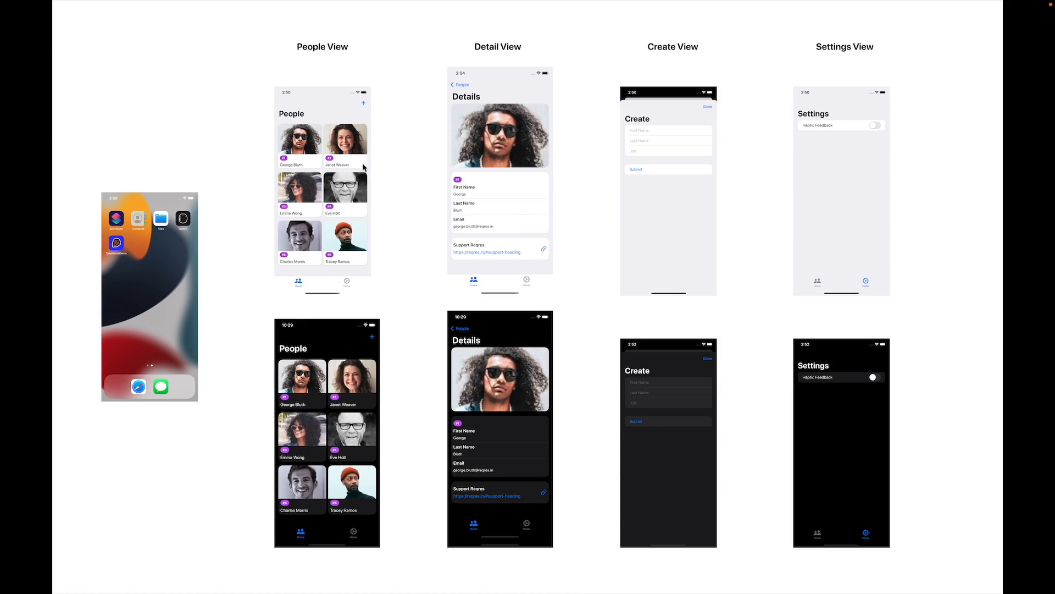
{"action": "mouse_move", "coordinate": [334, 167]}
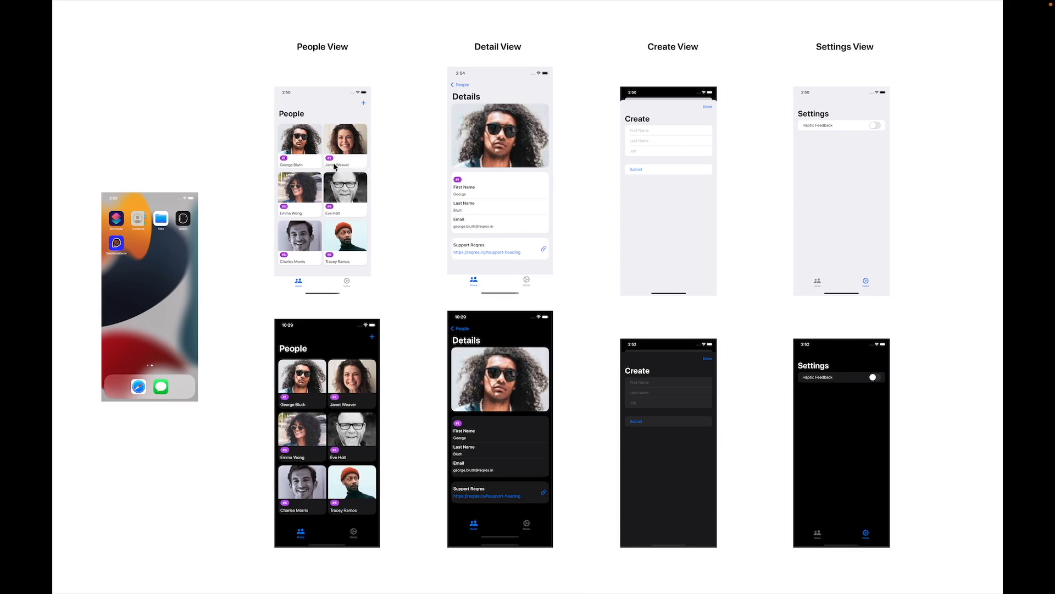
{"action": "mouse_move", "coordinate": [340, 165]}
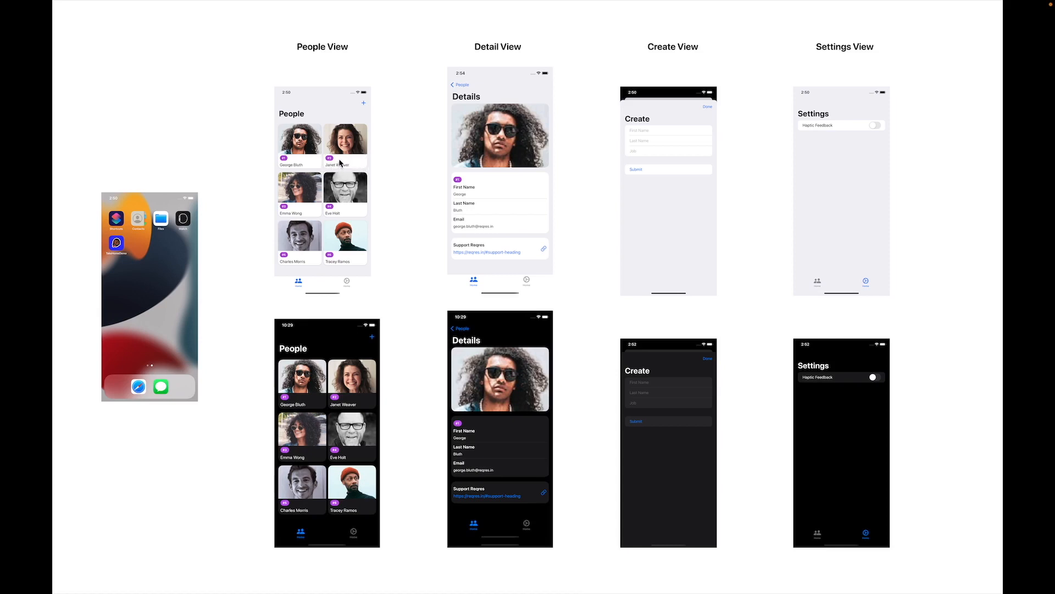
{"action": "mouse_move", "coordinate": [362, 269]}
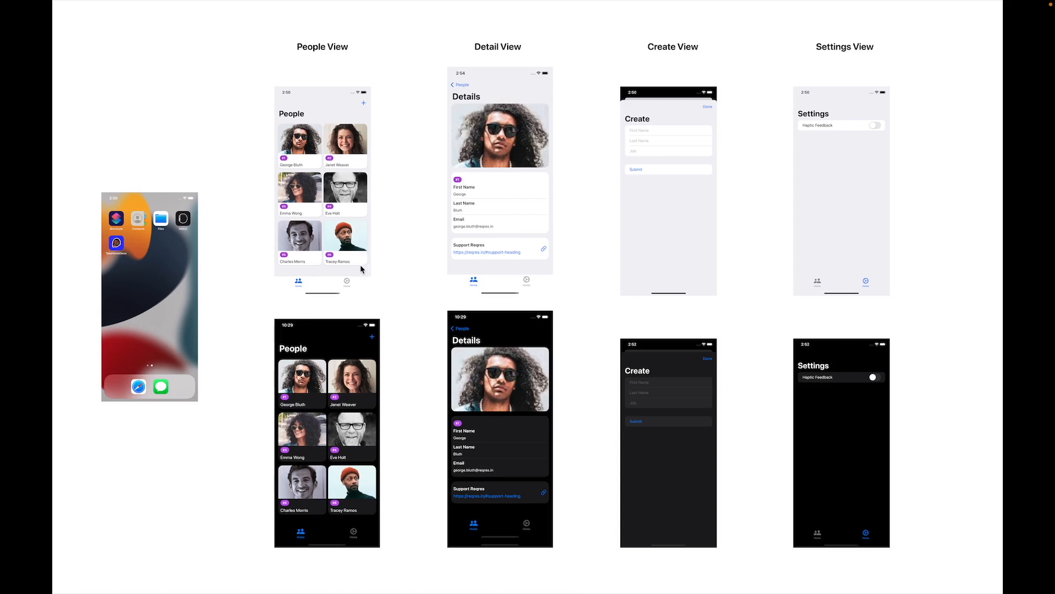
{"action": "mouse_move", "coordinate": [369, 263]}
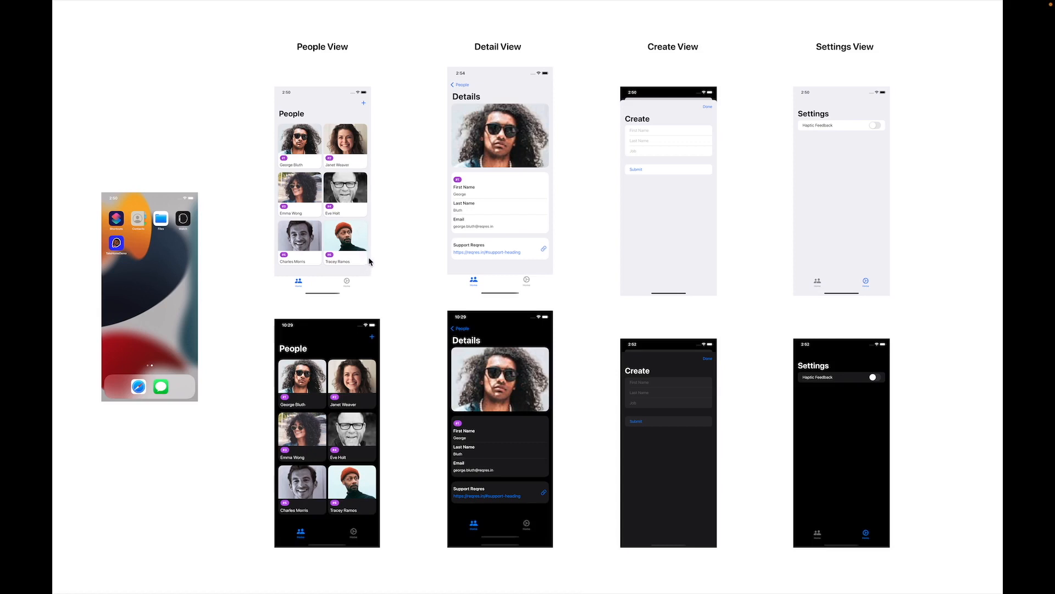
{"action": "mouse_move", "coordinate": [369, 228]}
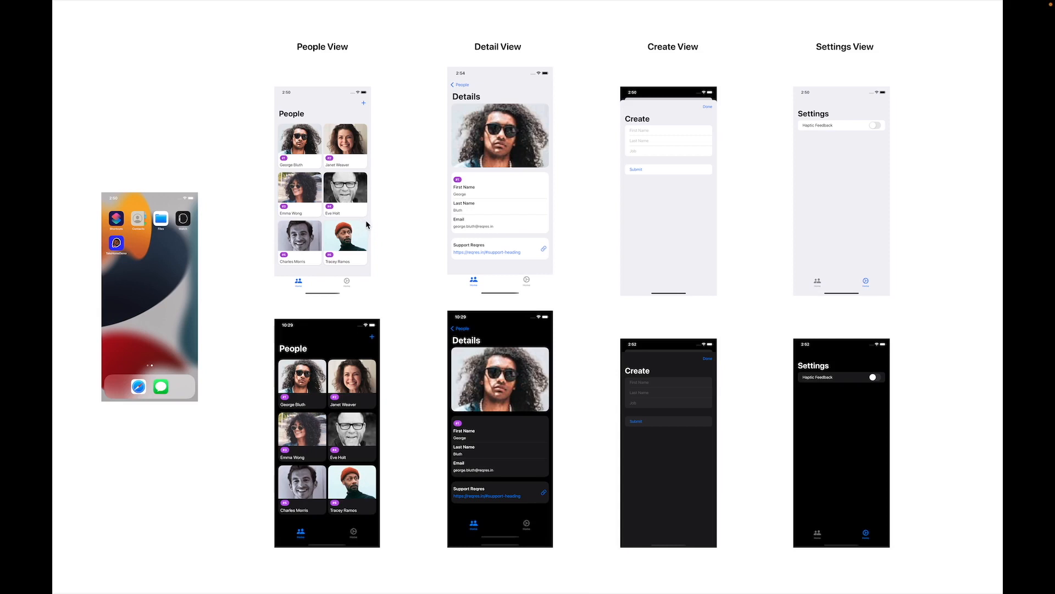
{"action": "mouse_move", "coordinate": [365, 268]}
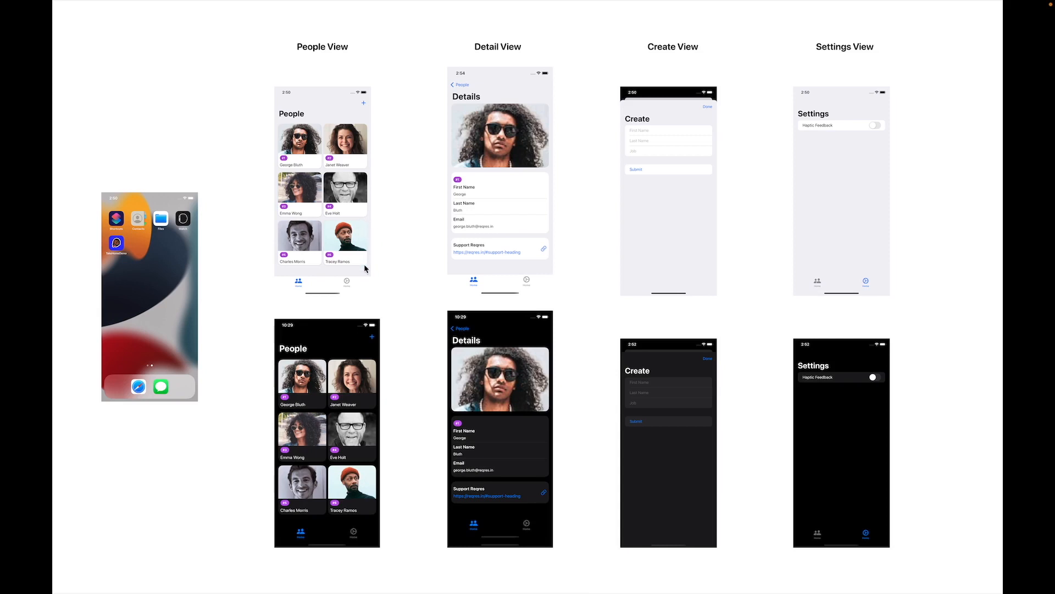
{"action": "mouse_move", "coordinate": [708, 311]}
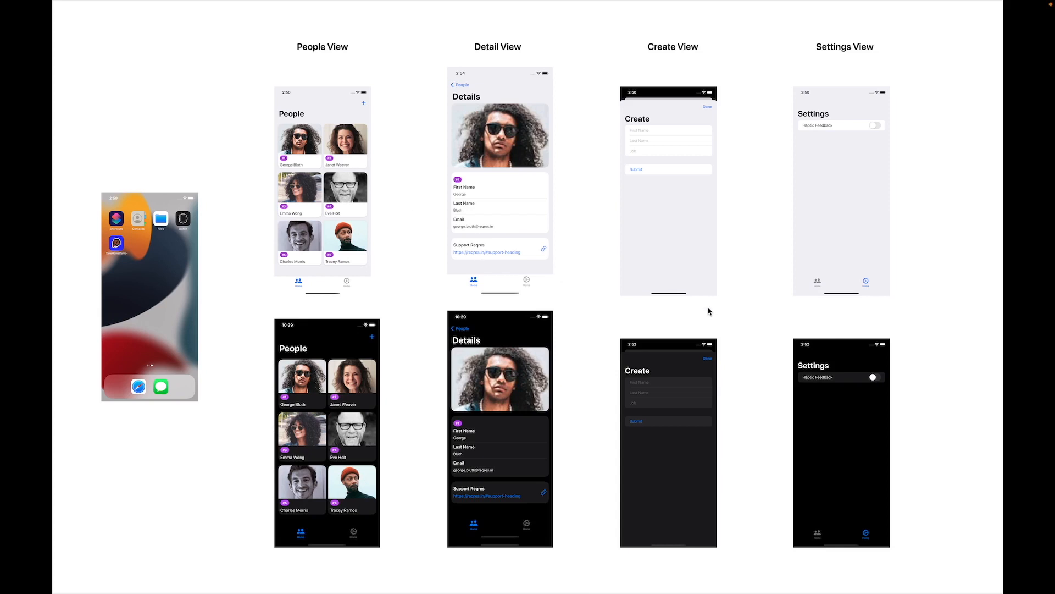
{"action": "mouse_move", "coordinate": [721, 315]}
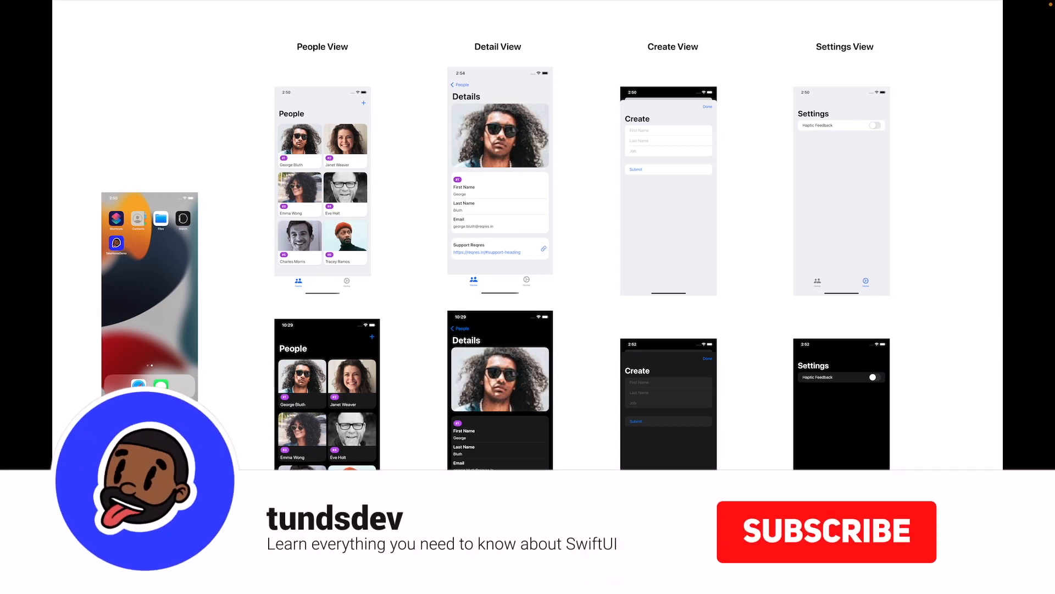
{"action": "left_click", "coordinate": [826, 531]}
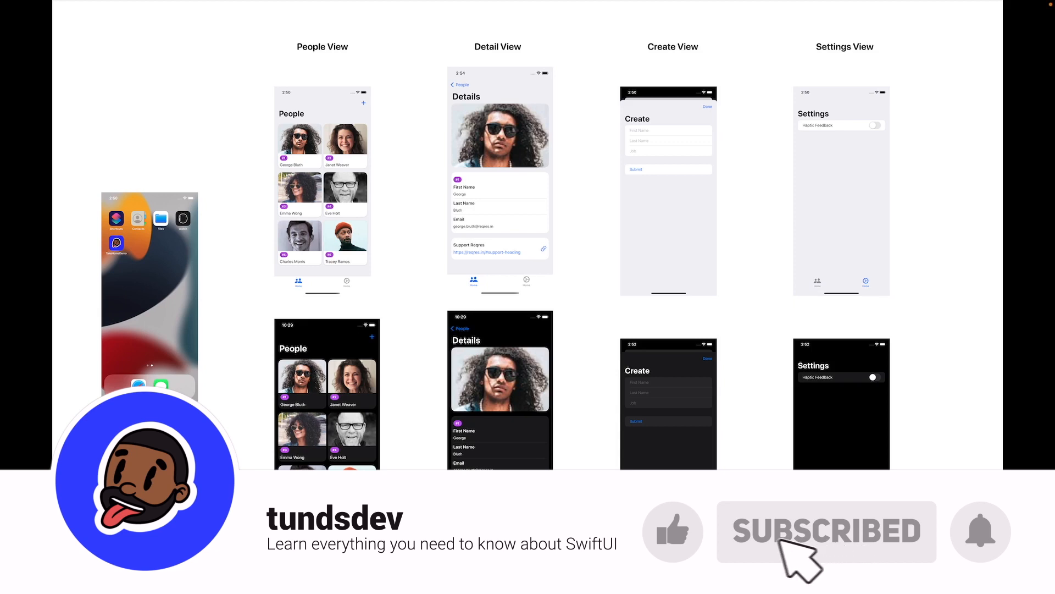